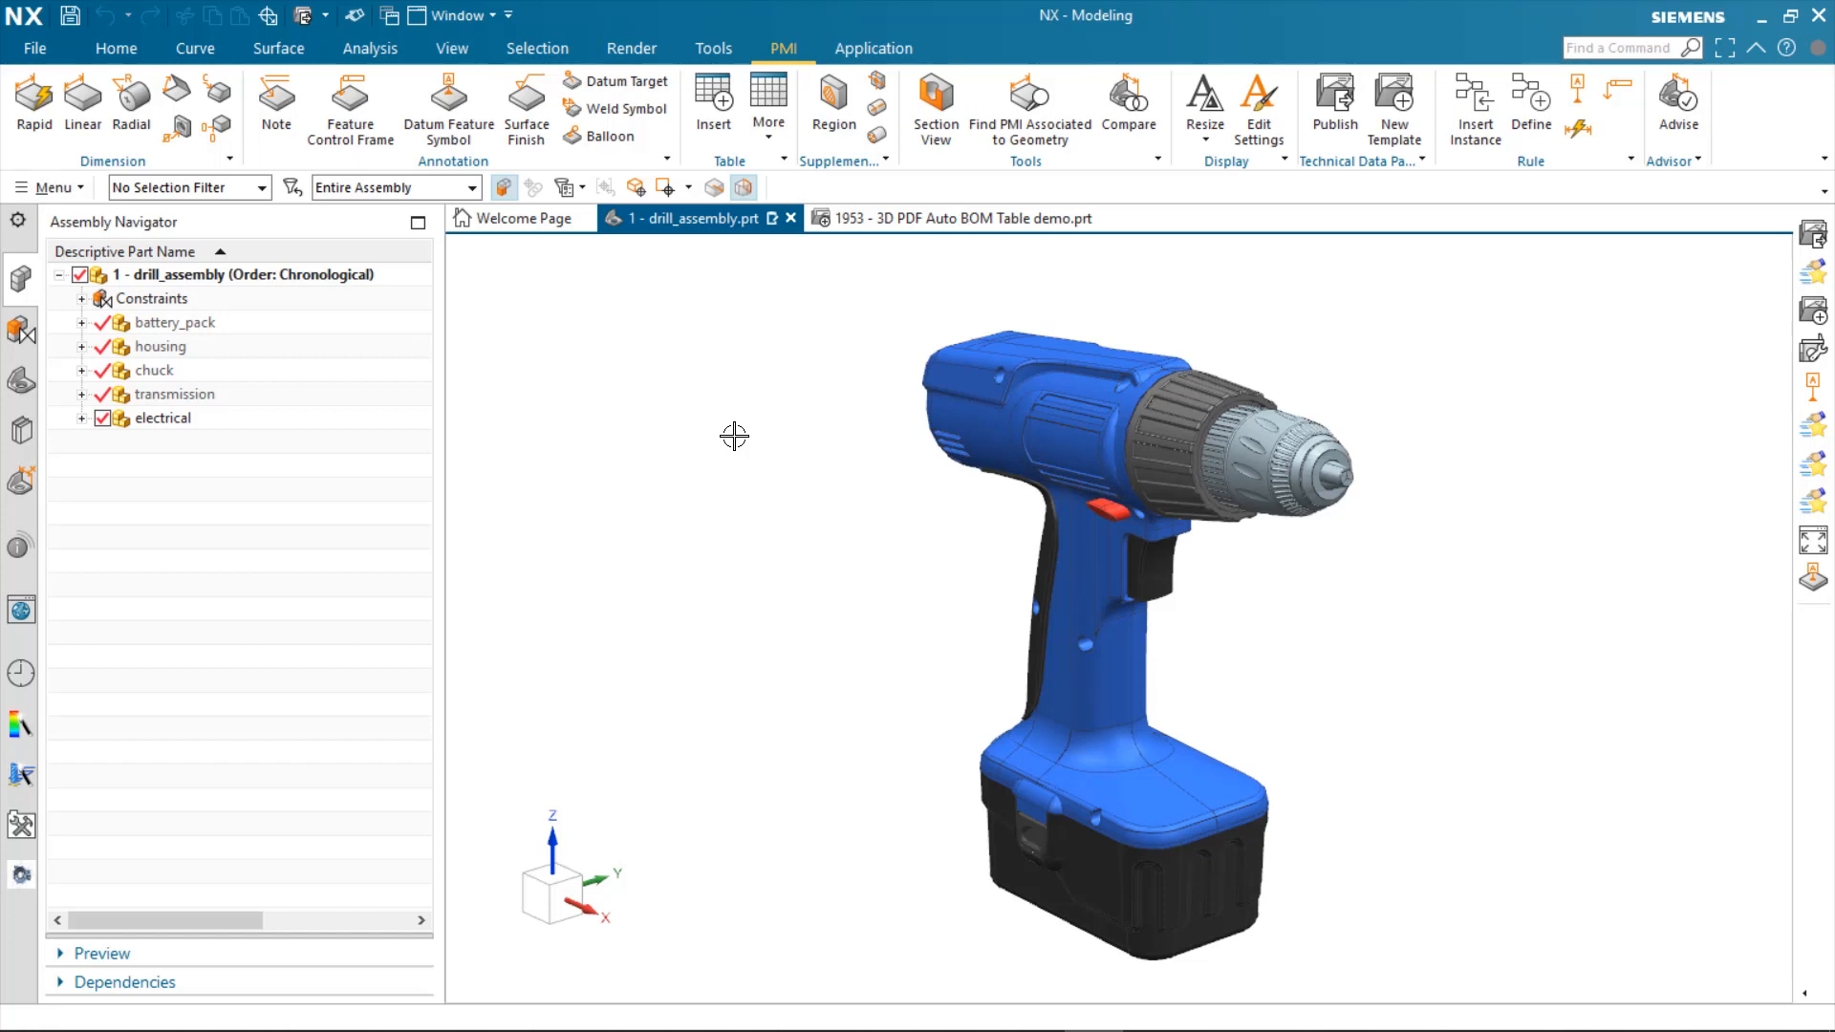
{"action": "mouse_move", "coordinate": [77, 348]}
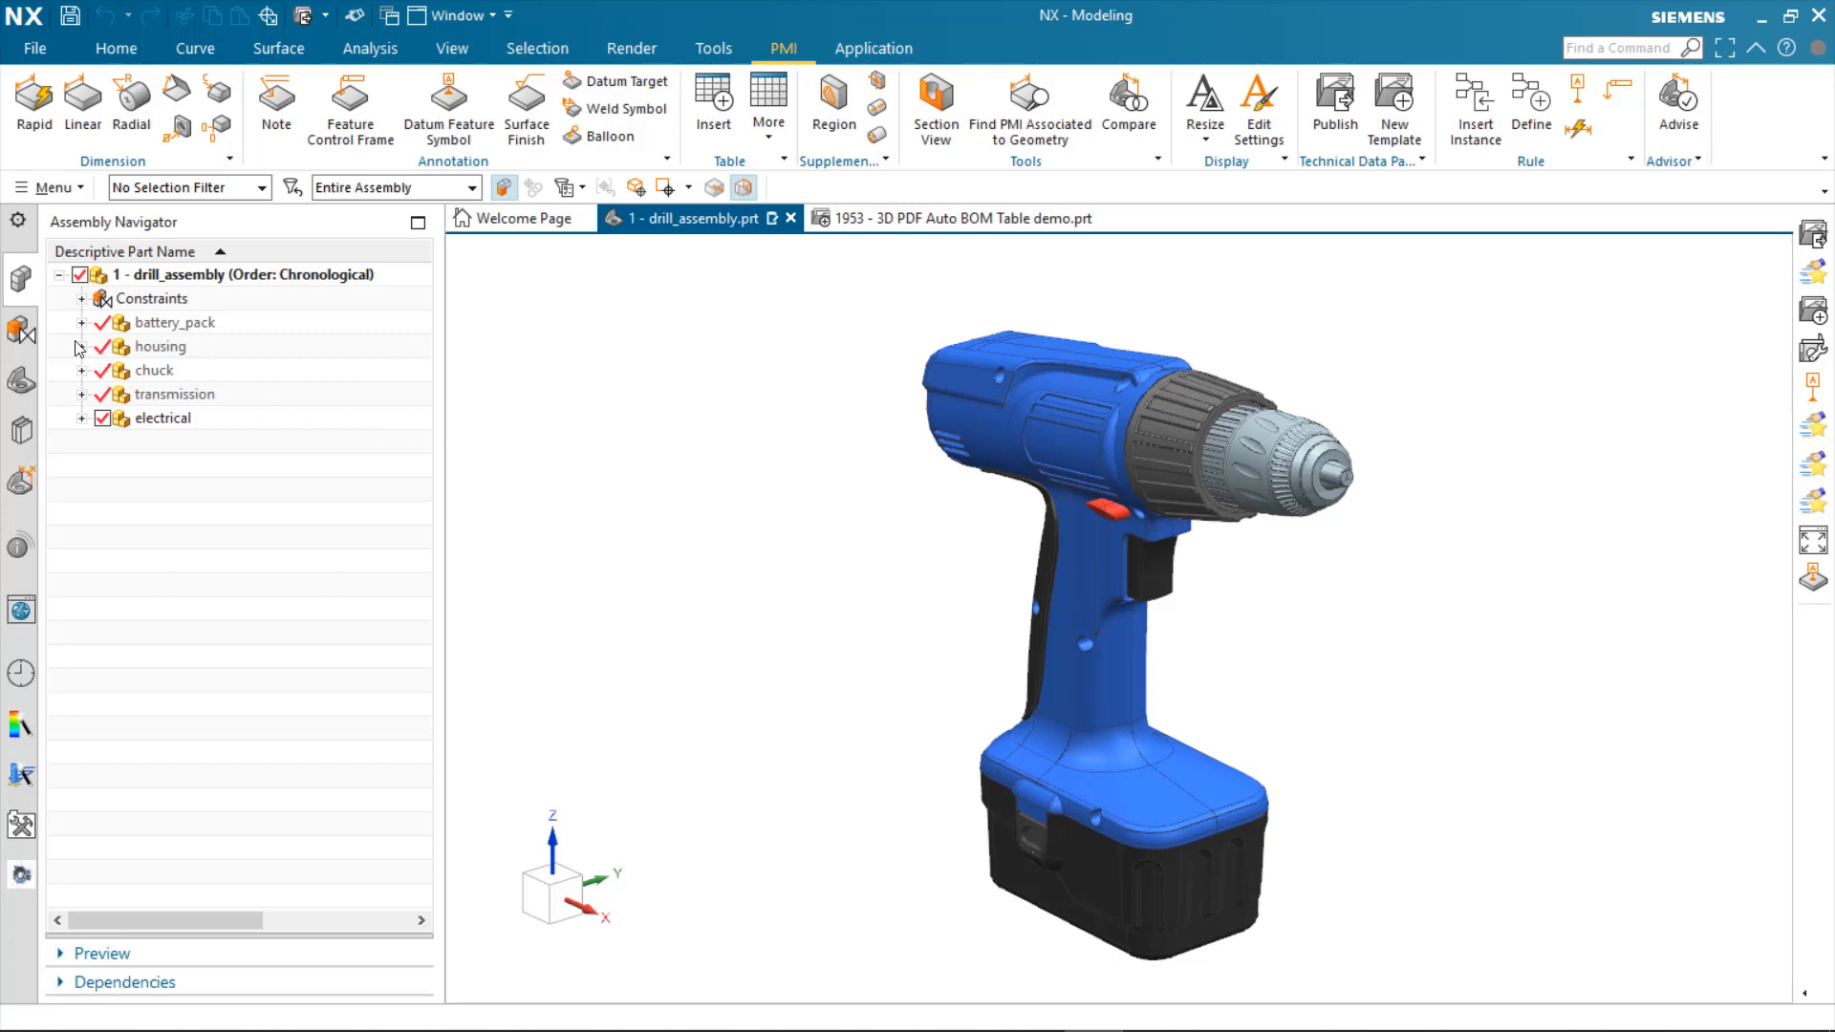
Review the parts inside battery_pack, housing and chuck, then move to the 3D PDF Auto BOM Table template.
{"action": "left_click", "coordinate": [82, 321]}
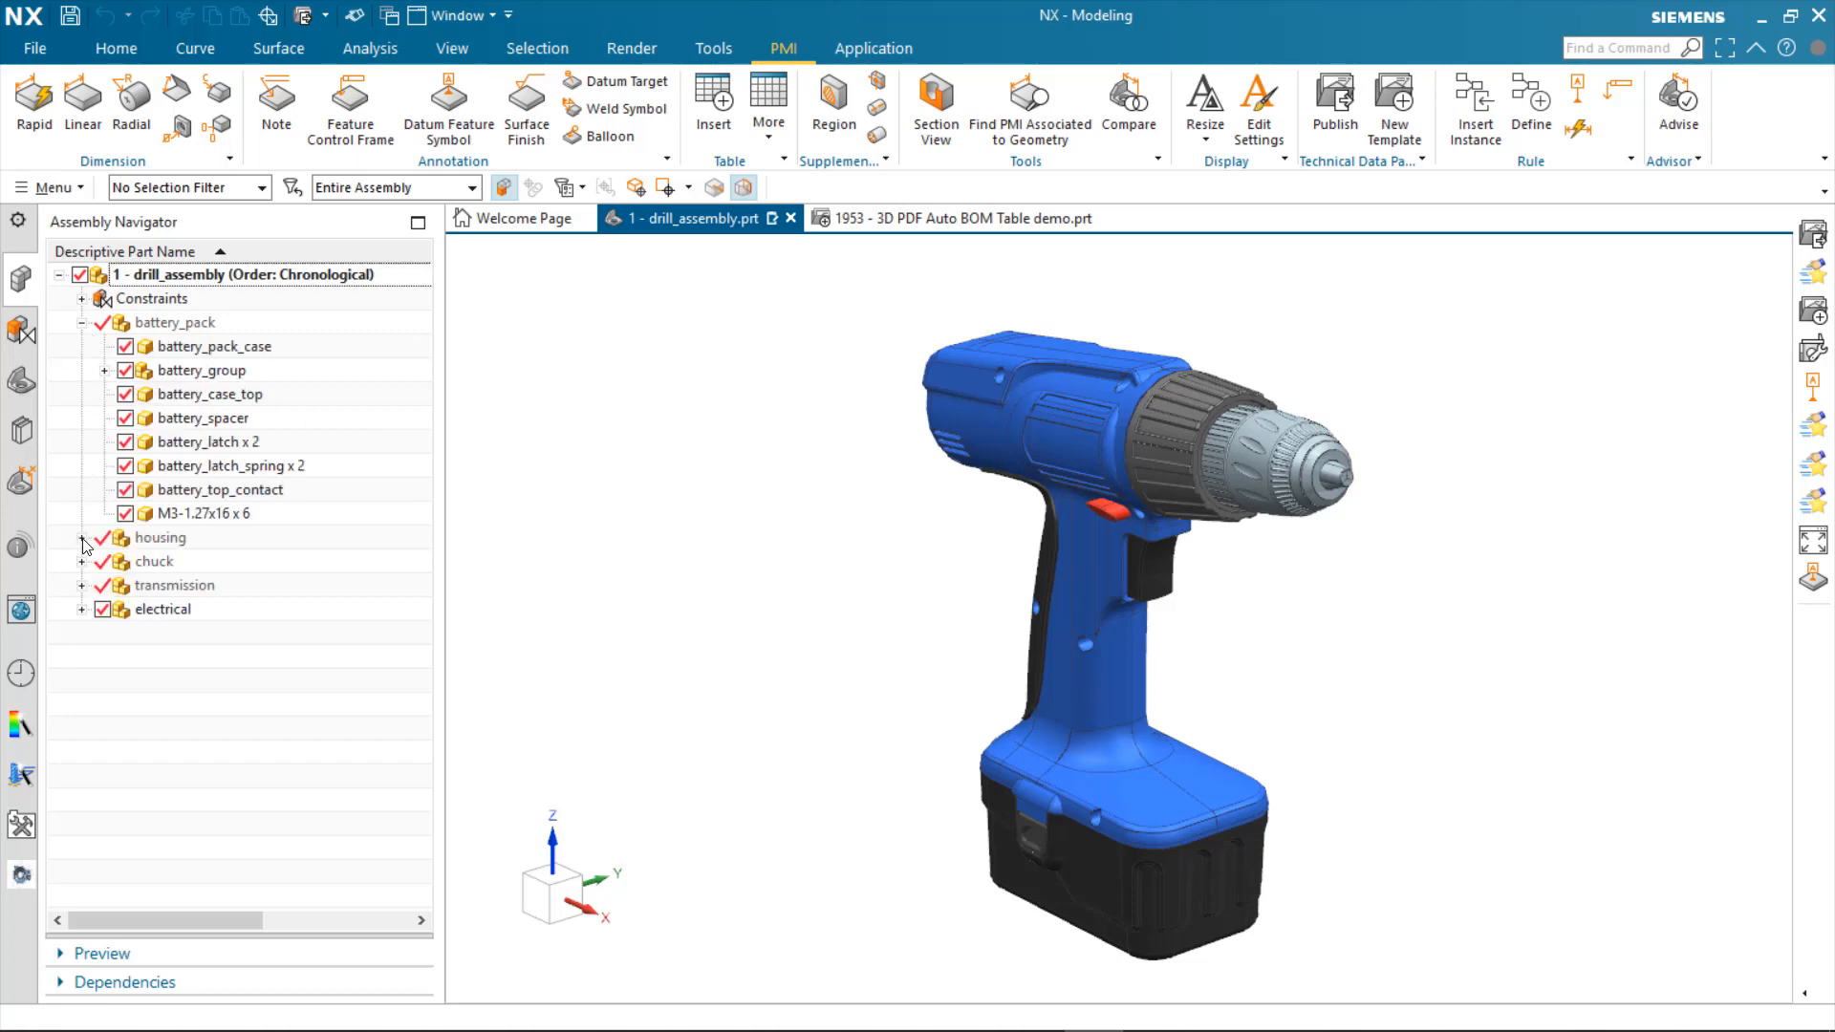
{"action": "left_click", "coordinate": [82, 537]}
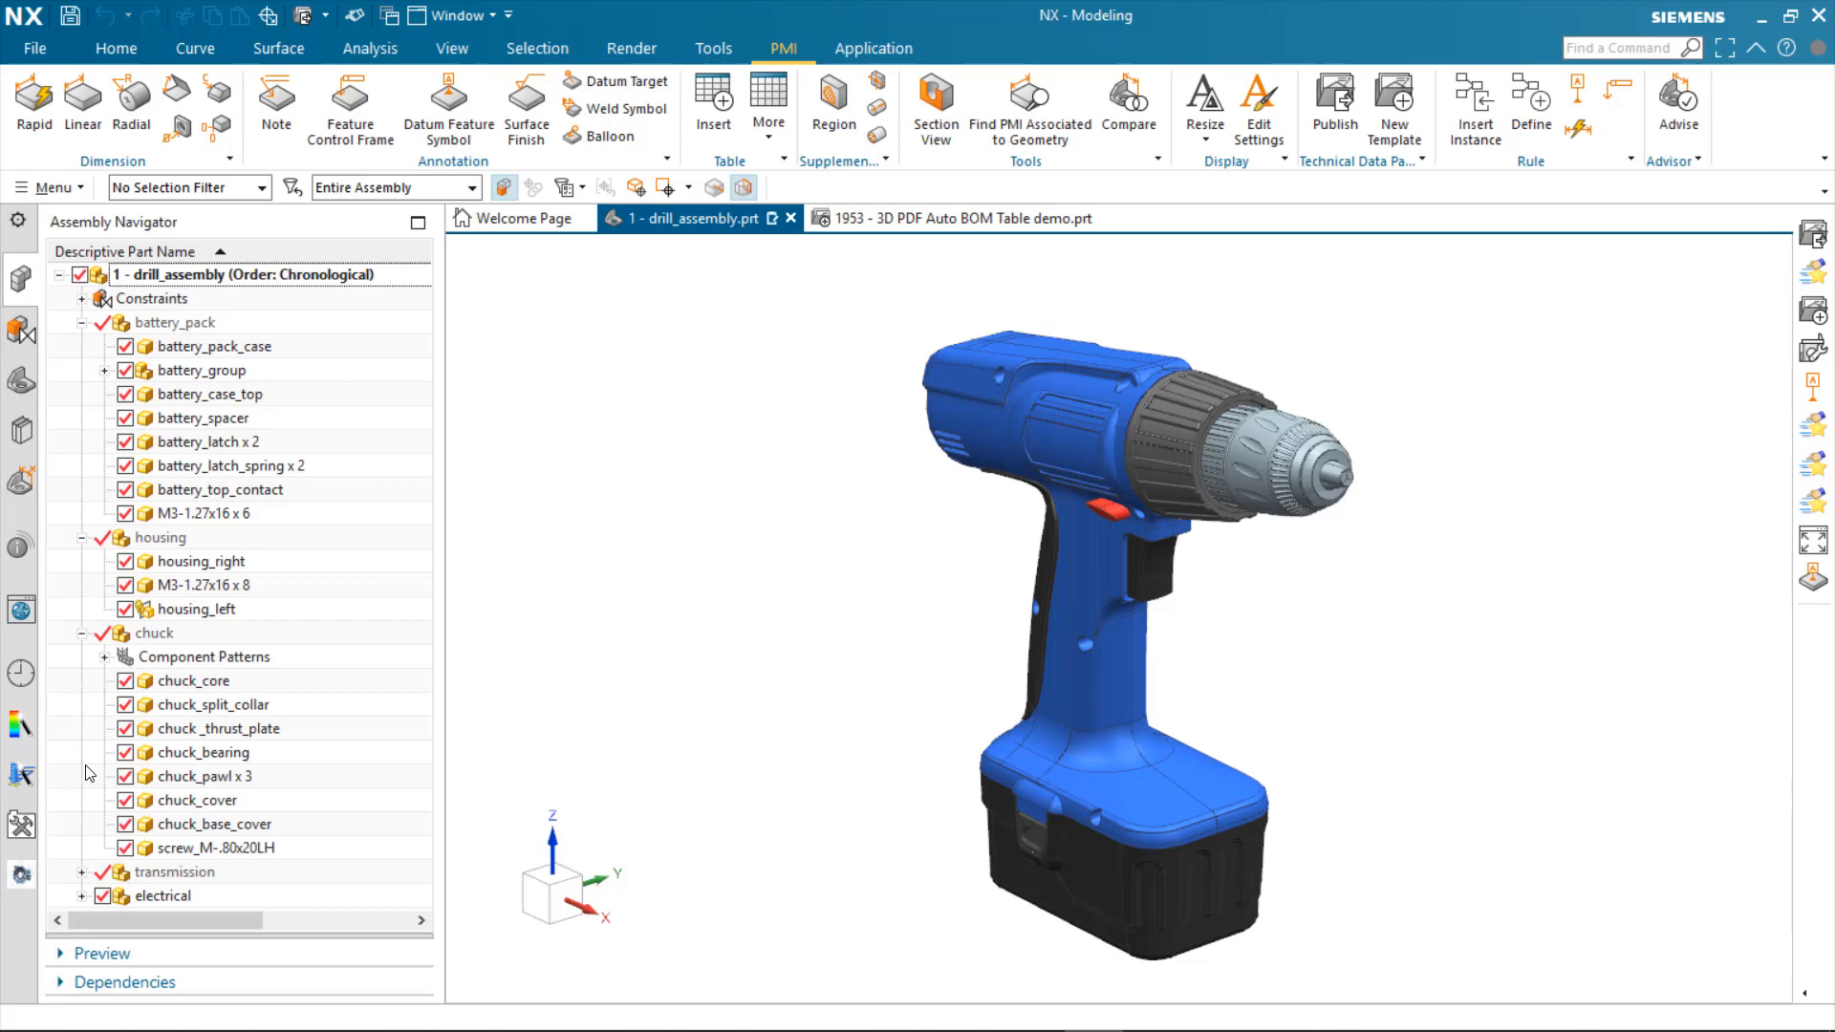
{"action": "left_click", "coordinate": [80, 321]}
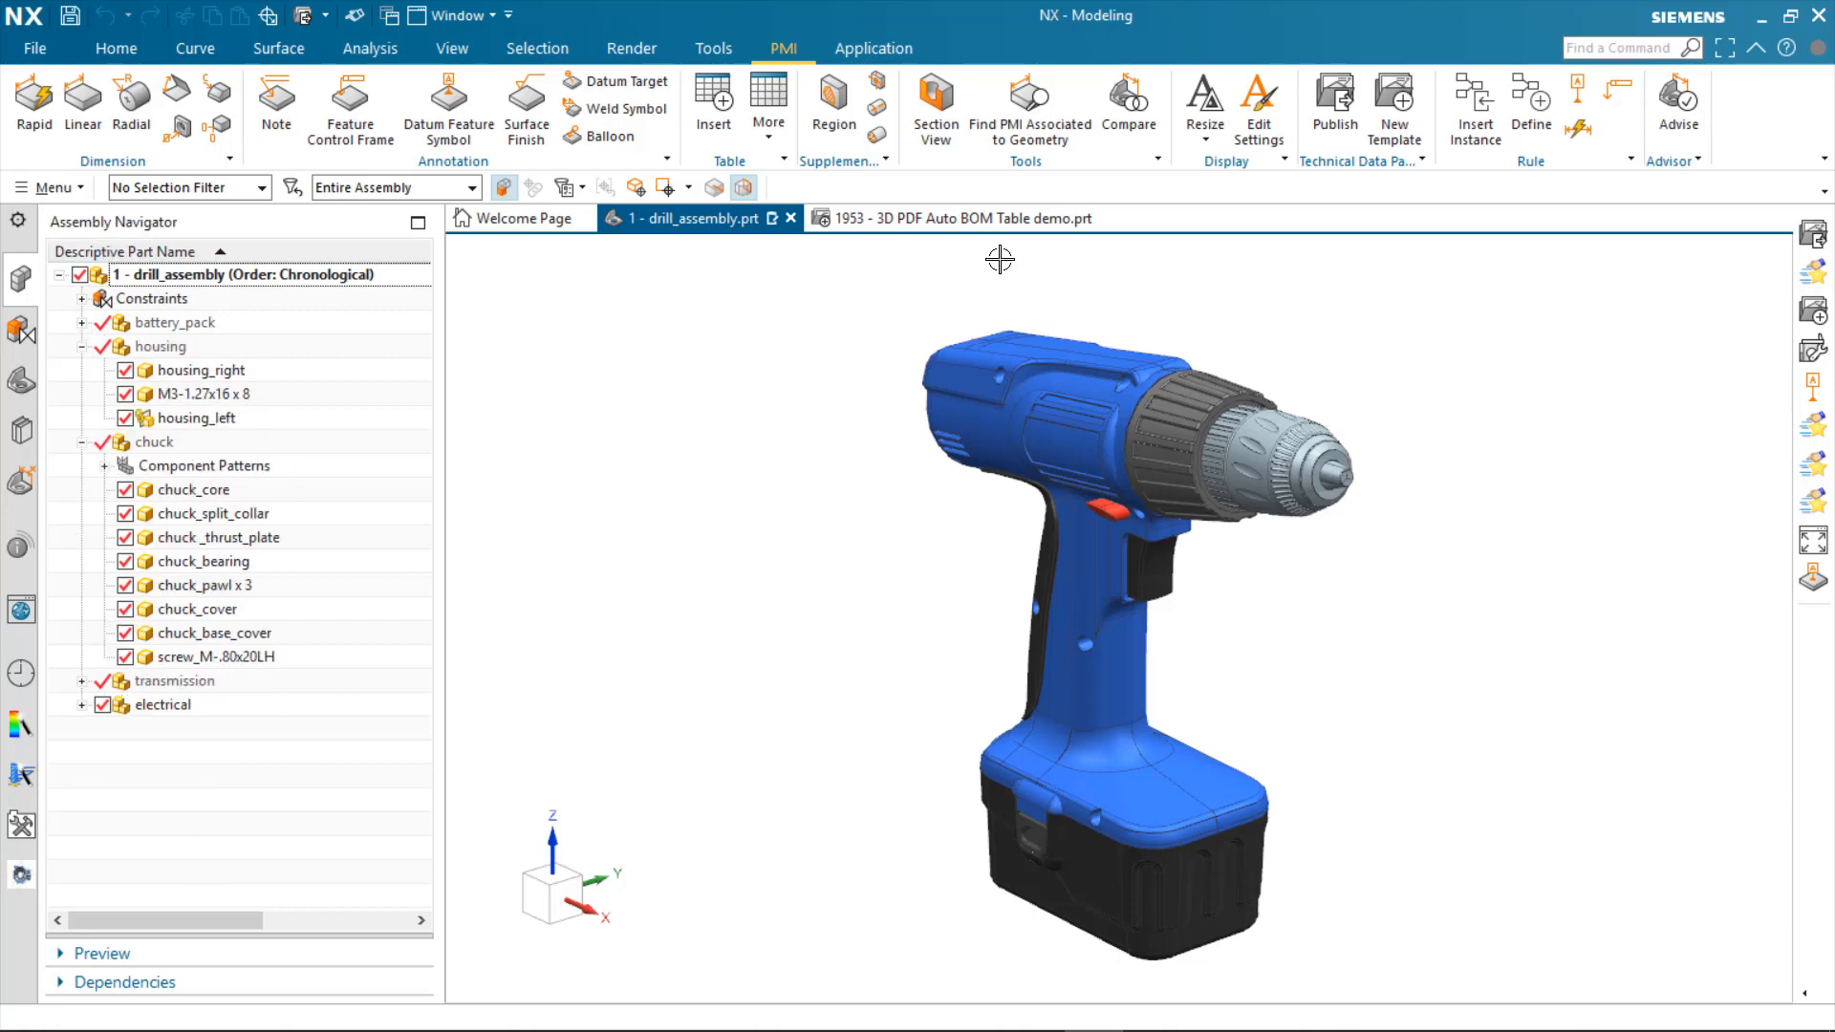
{"action": "left_click", "coordinate": [959, 218]}
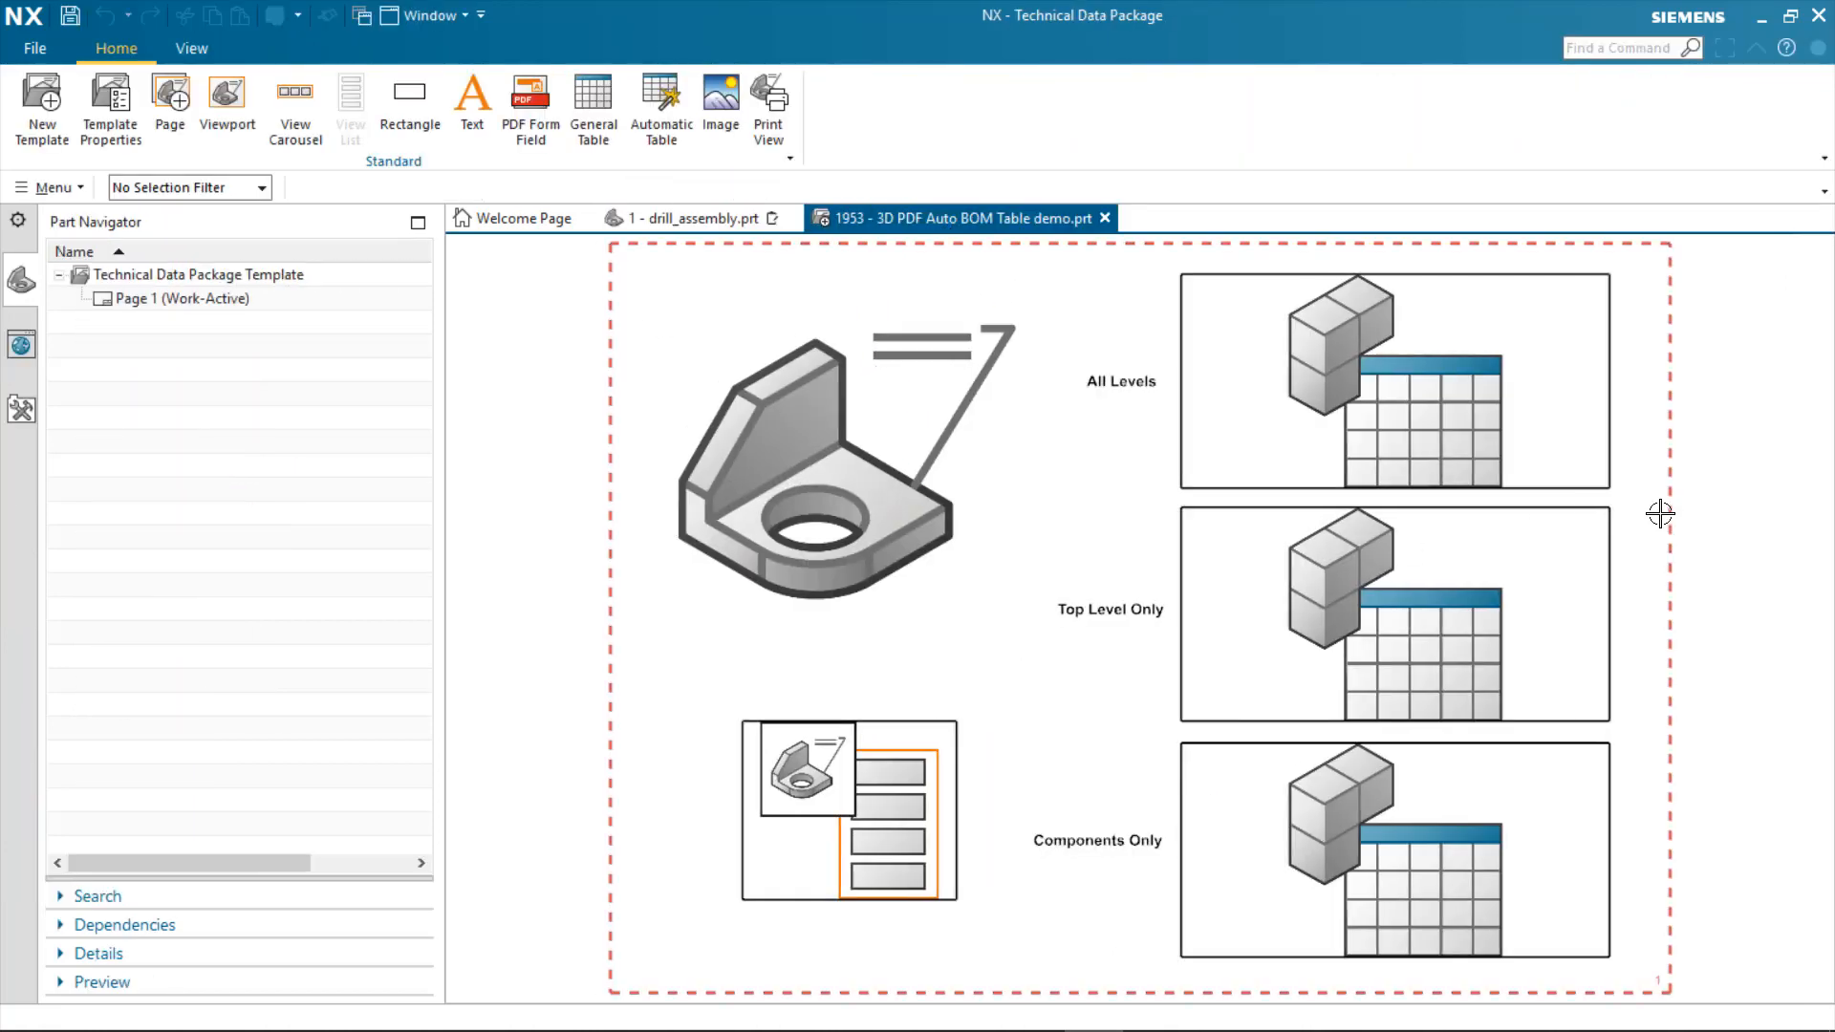
{"action": "left_click", "coordinate": [179, 299]}
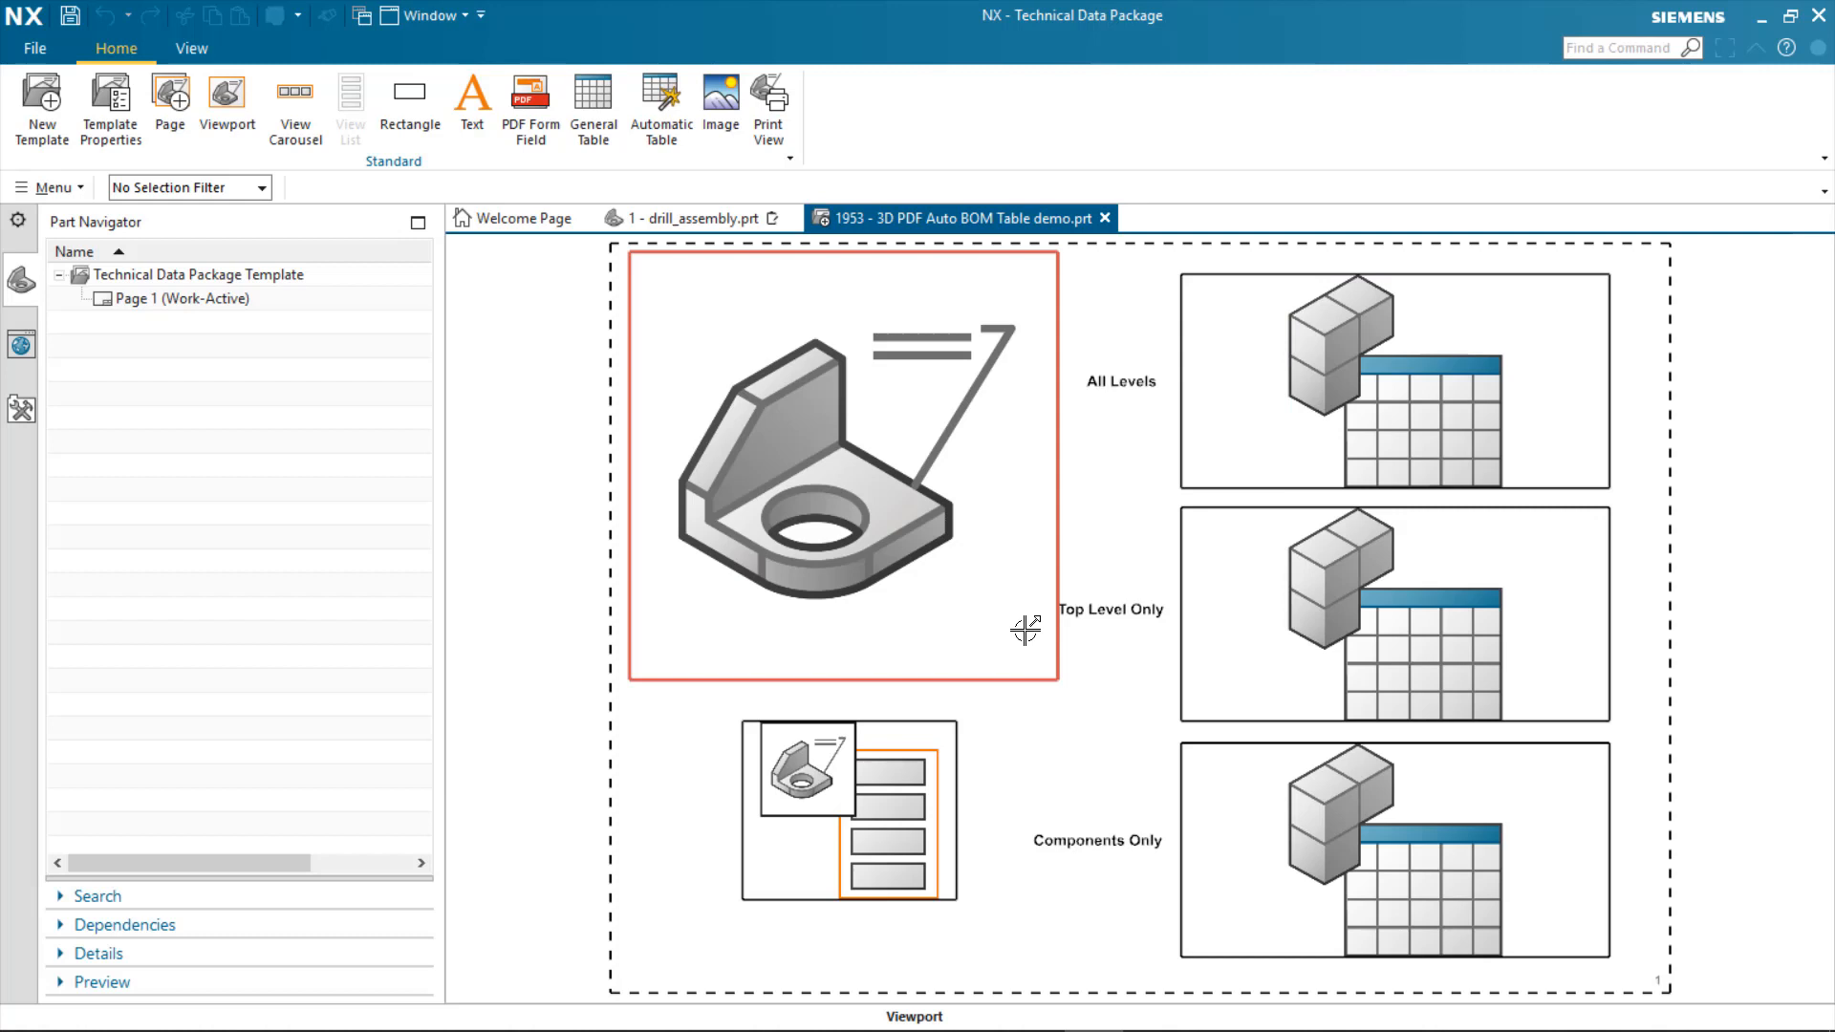
{"action": "mouse_move", "coordinate": [868, 395]}
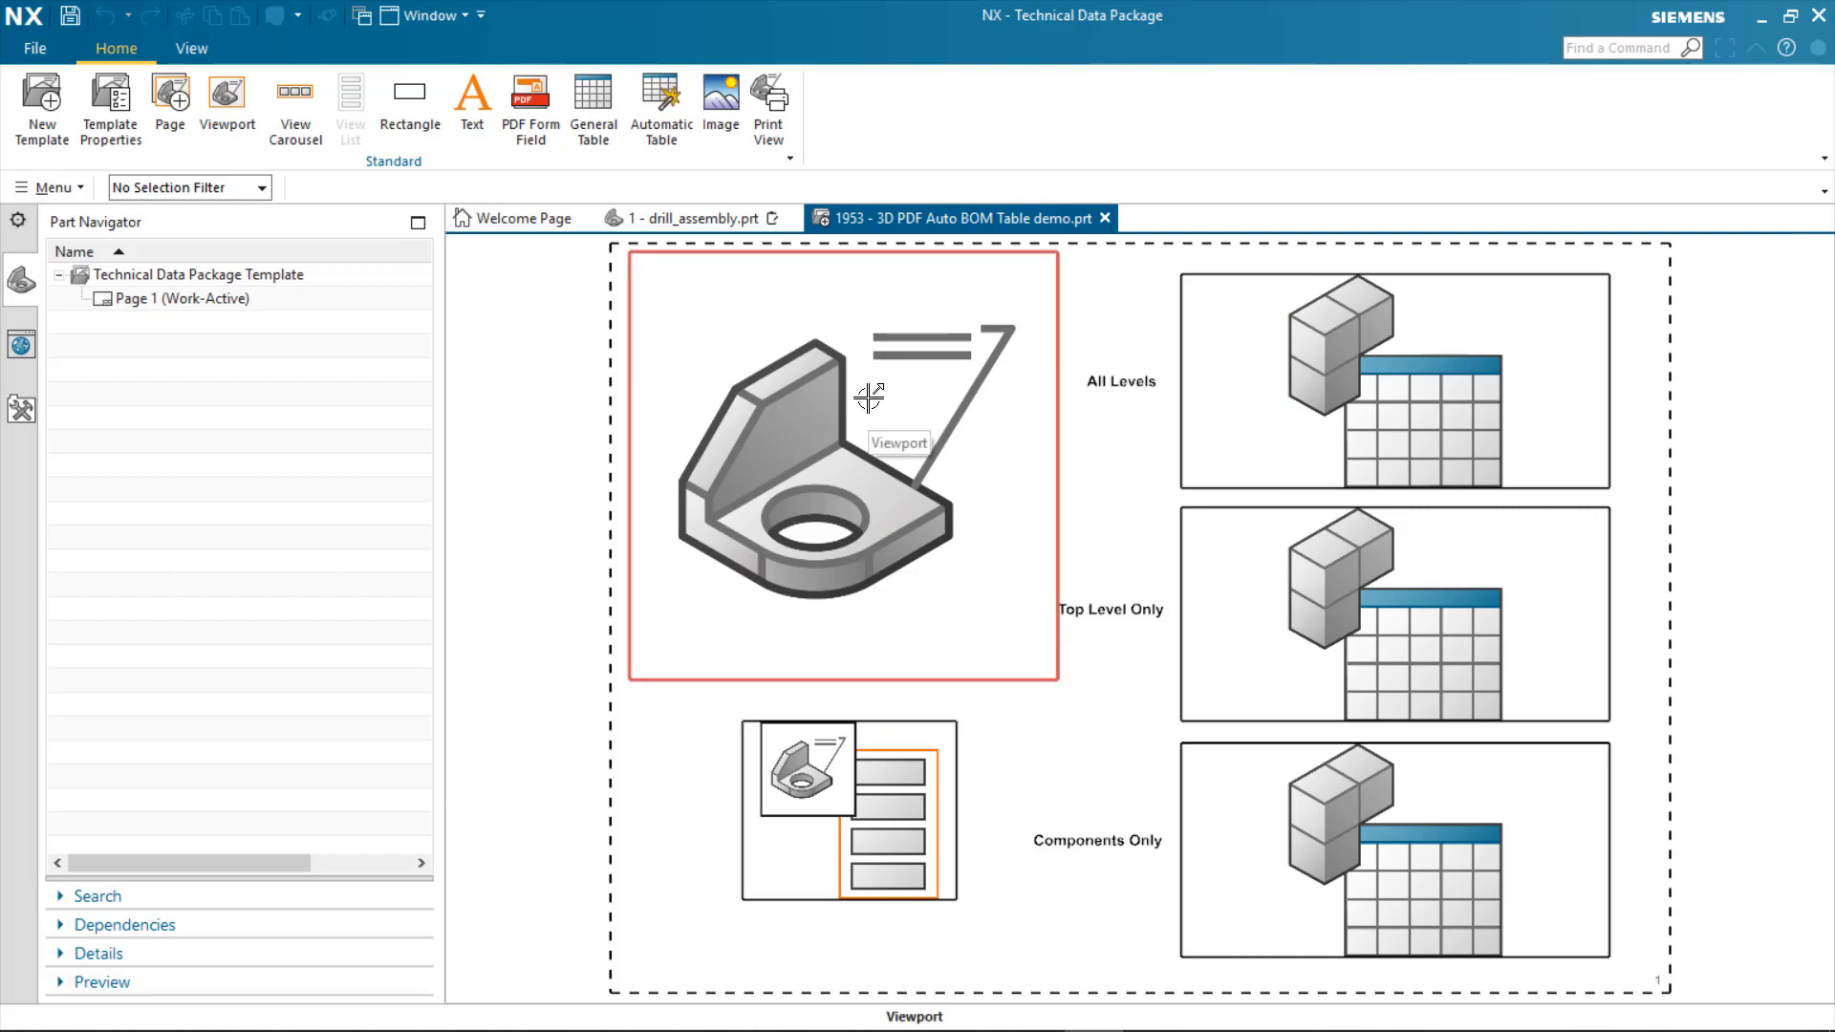
{"action": "left_click", "coordinate": [847, 811]}
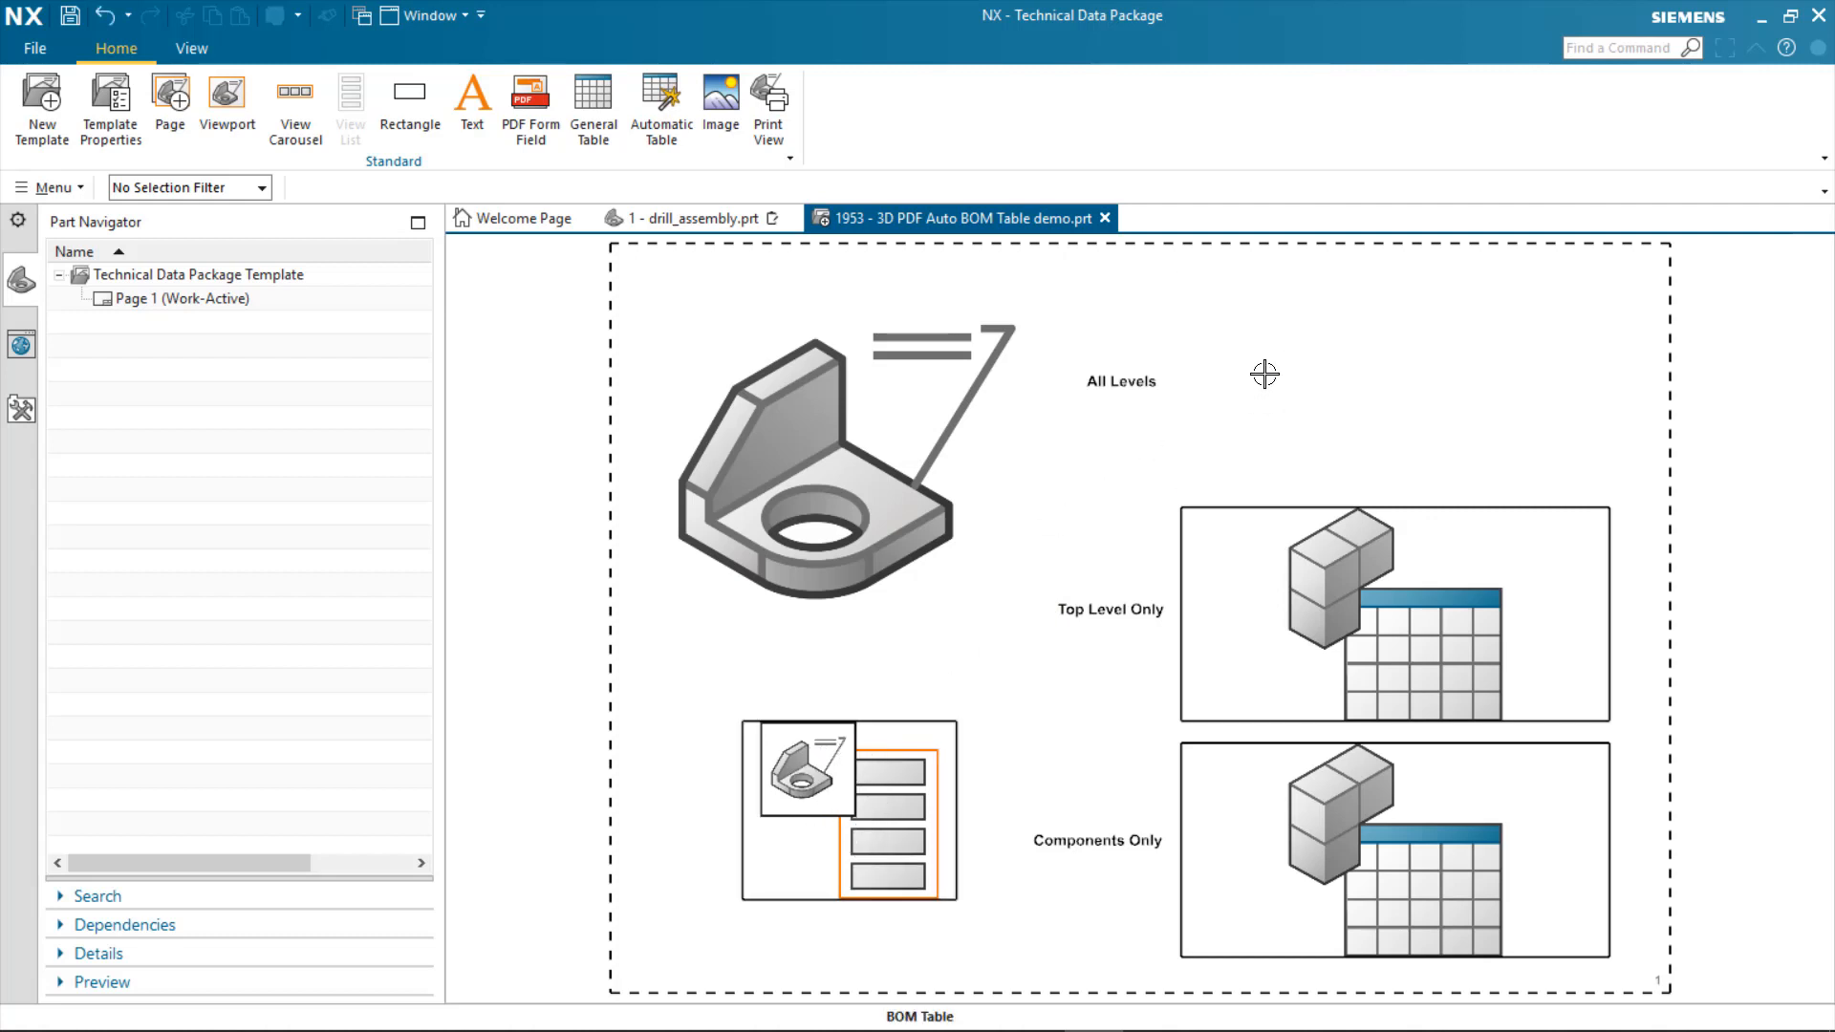
{"action": "left_click", "coordinate": [659, 109]}
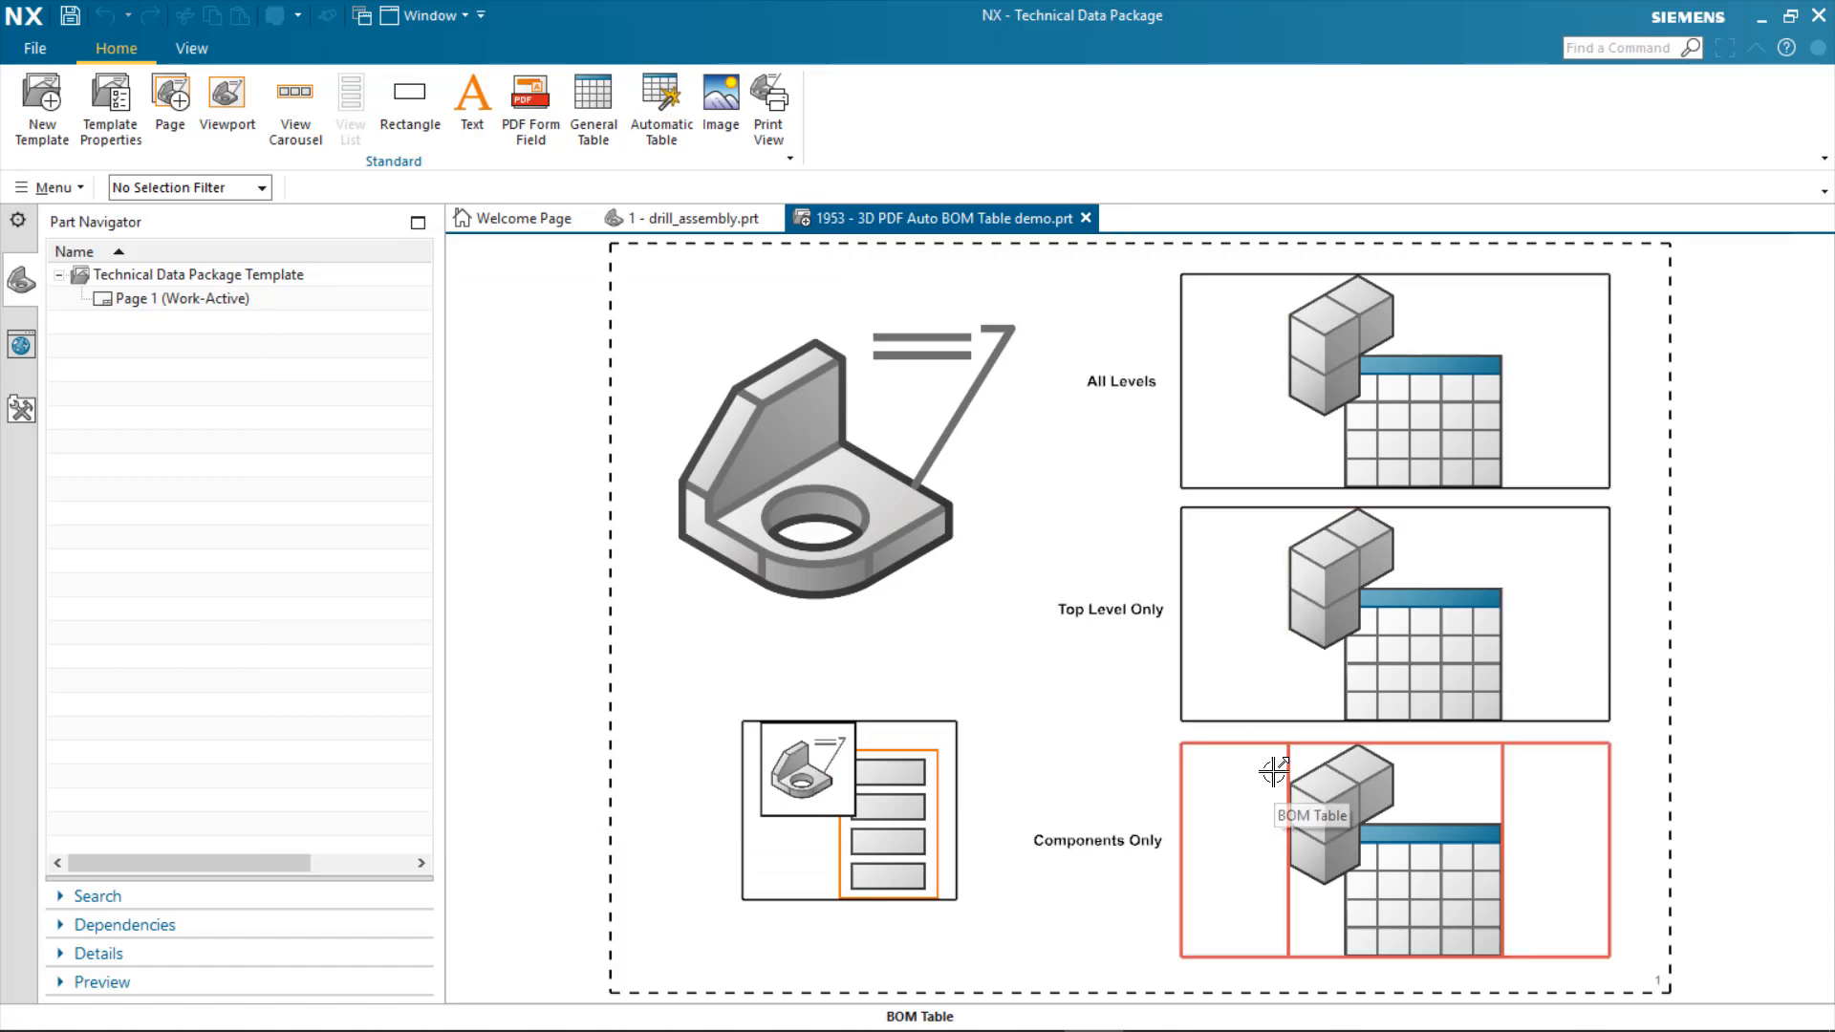
{"action": "mouse_move", "coordinate": [1179, 404]}
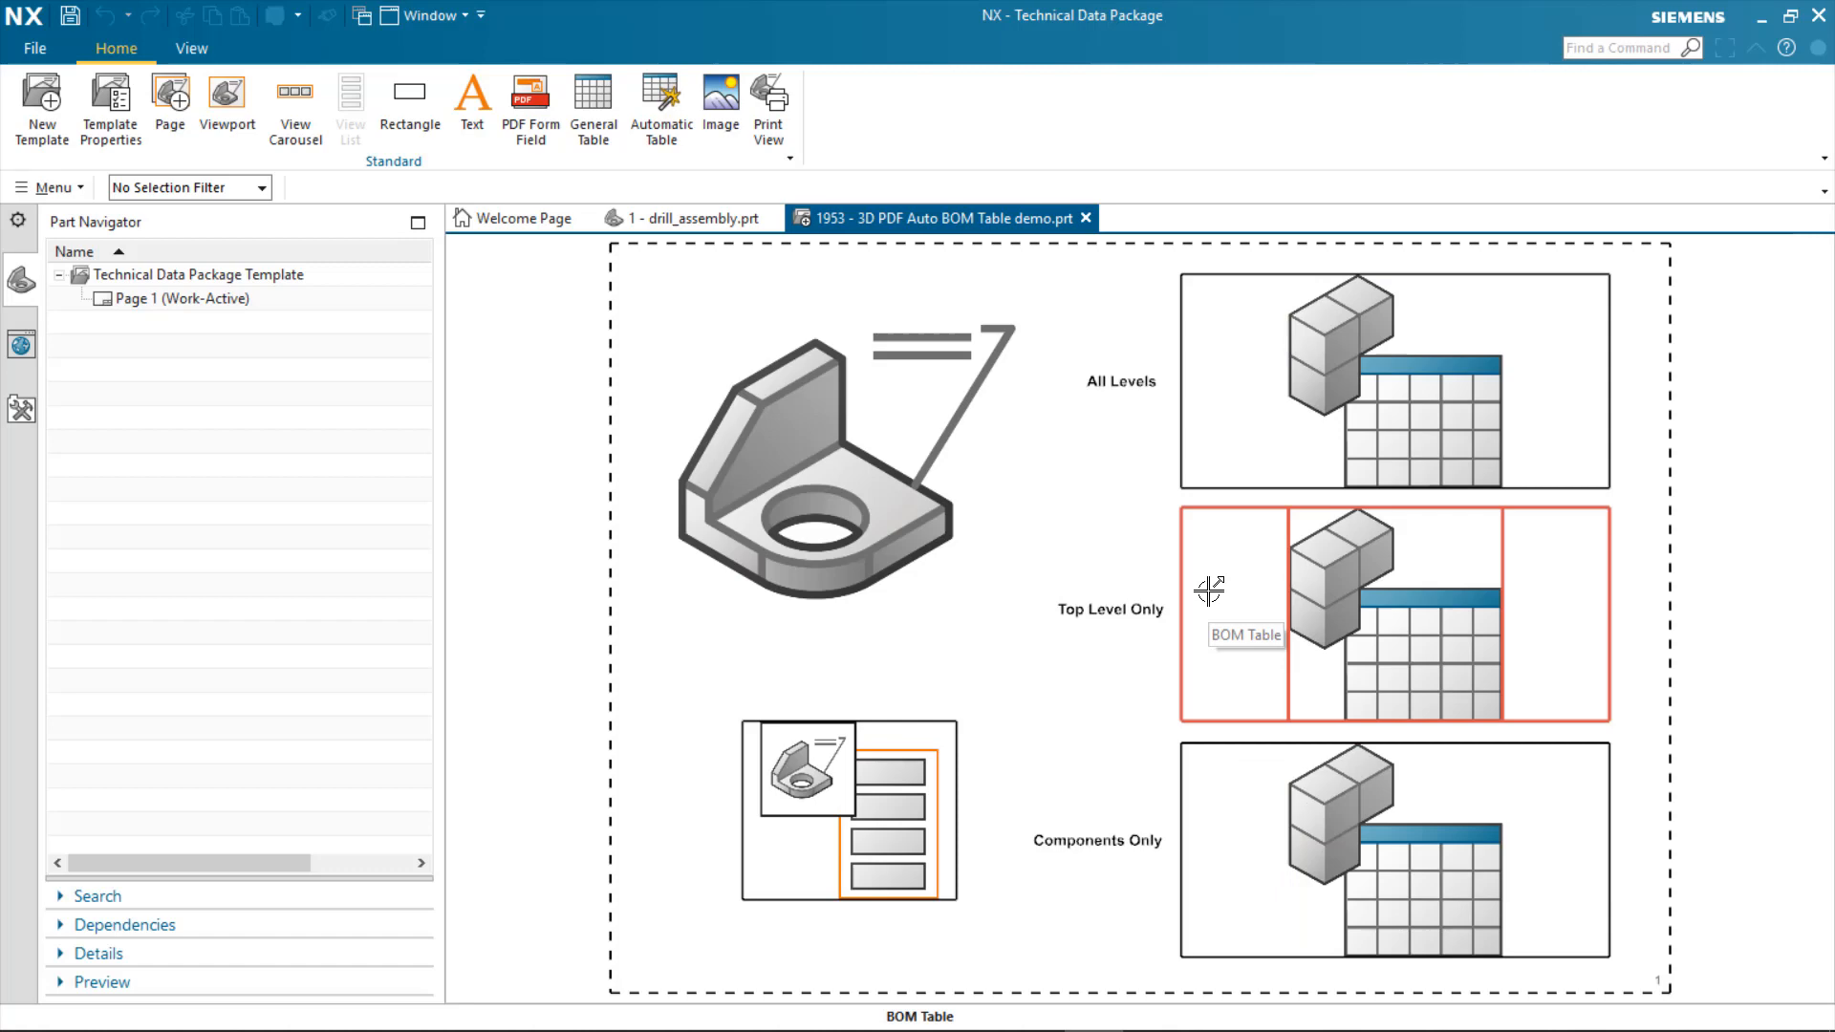
{"action": "mouse_move", "coordinate": [1200, 801]}
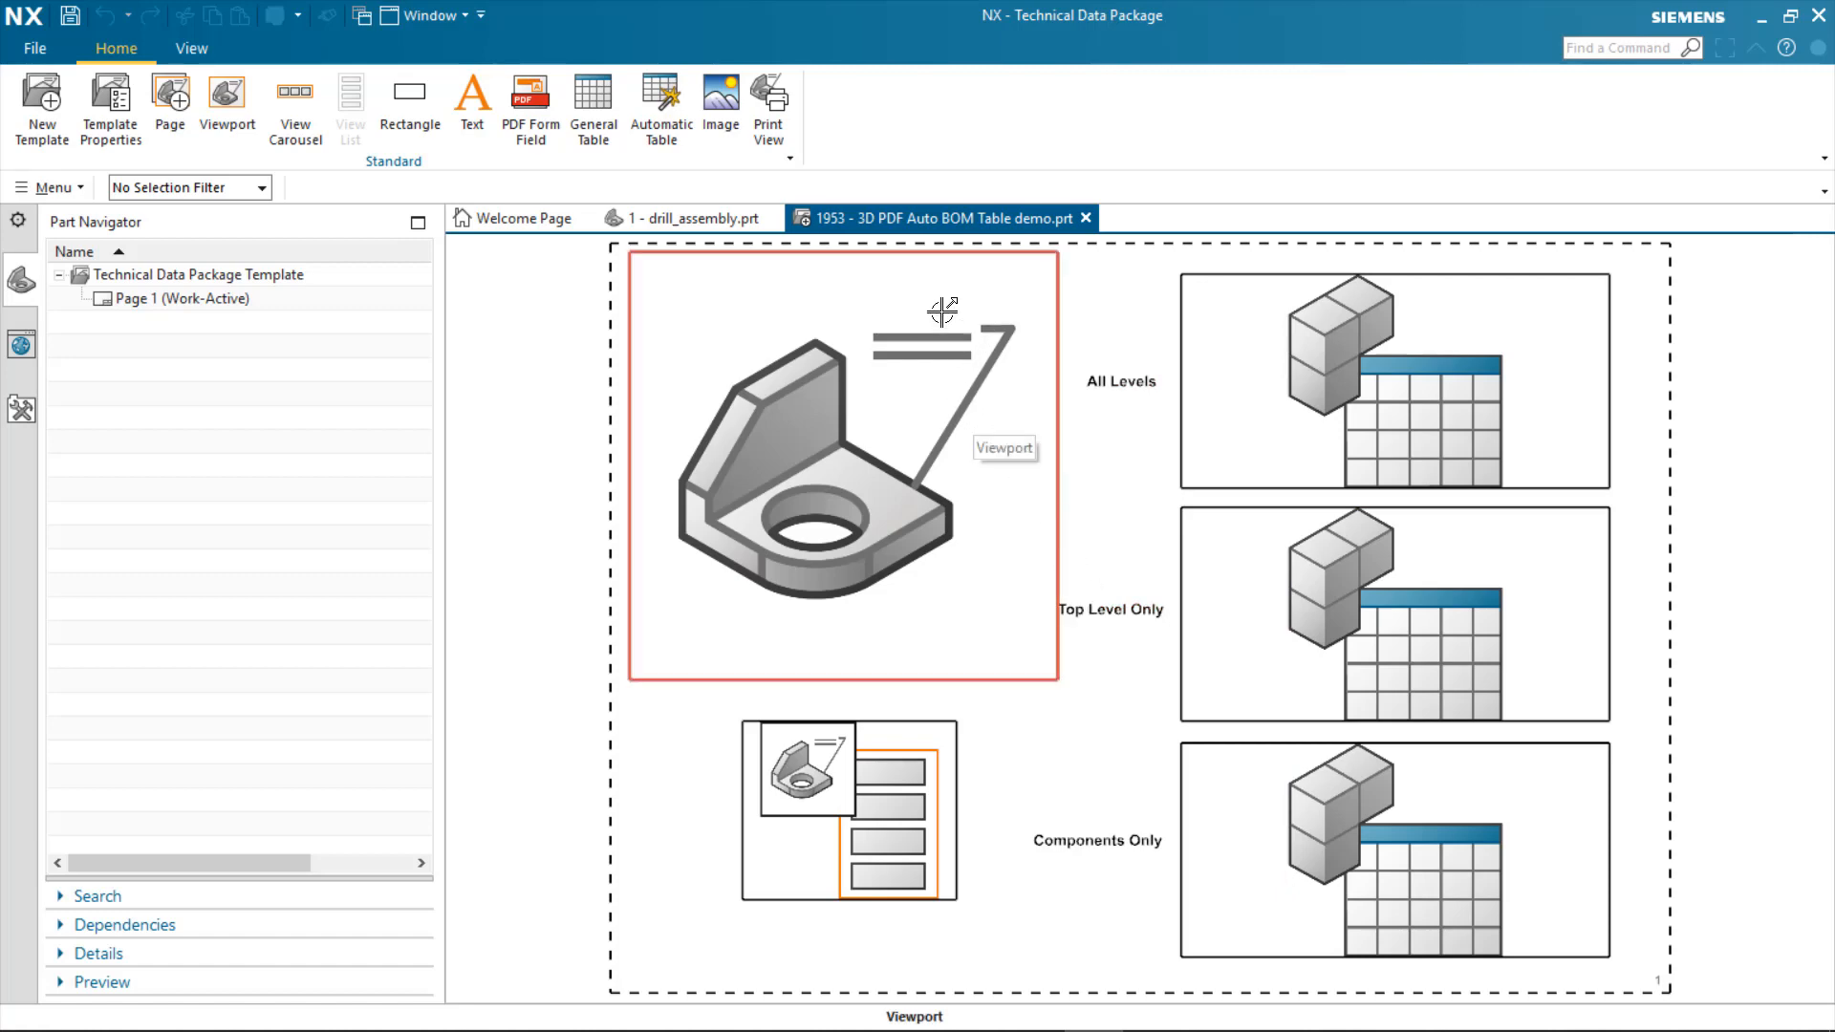
From the drill_assembly PMI Publish dialog, choose Method 3D PDF with the 3D PDF Auto BOM Table template and confirm.
{"action": "left_click", "coordinate": [684, 218]}
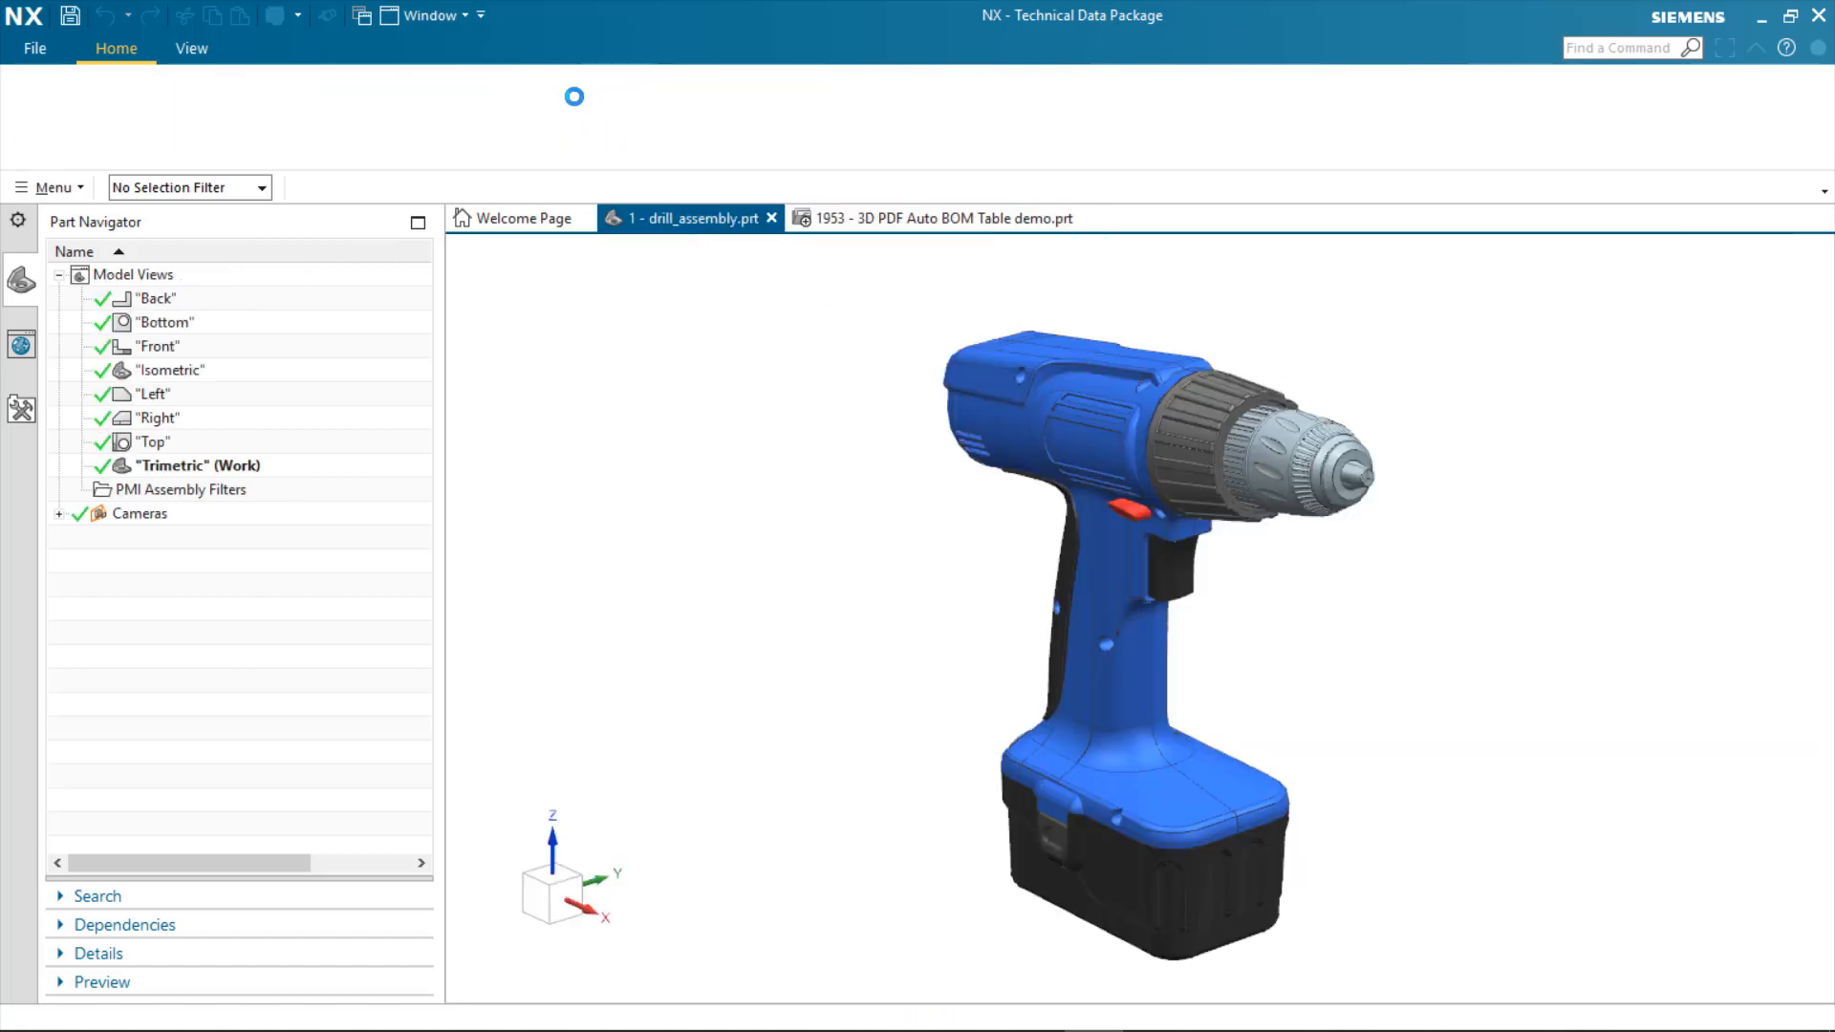
{"action": "left_click", "coordinate": [781, 47]}
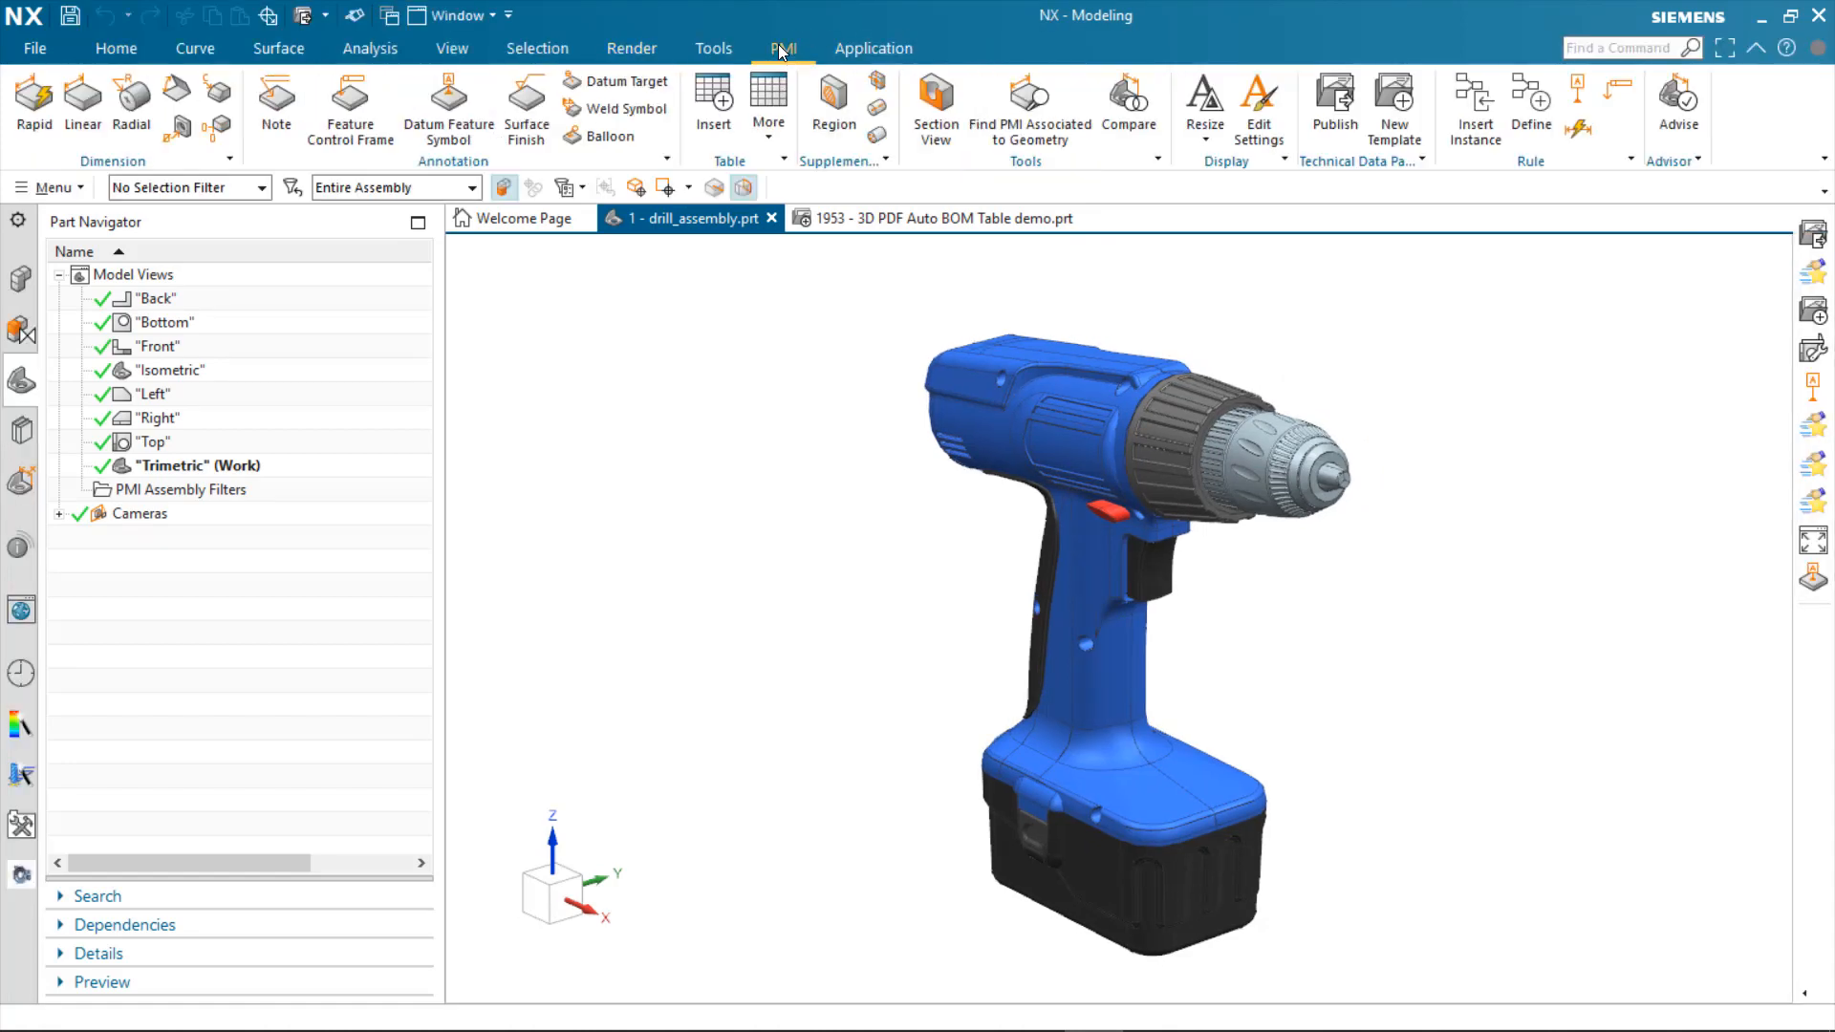
{"action": "left_click", "coordinate": [1334, 100]}
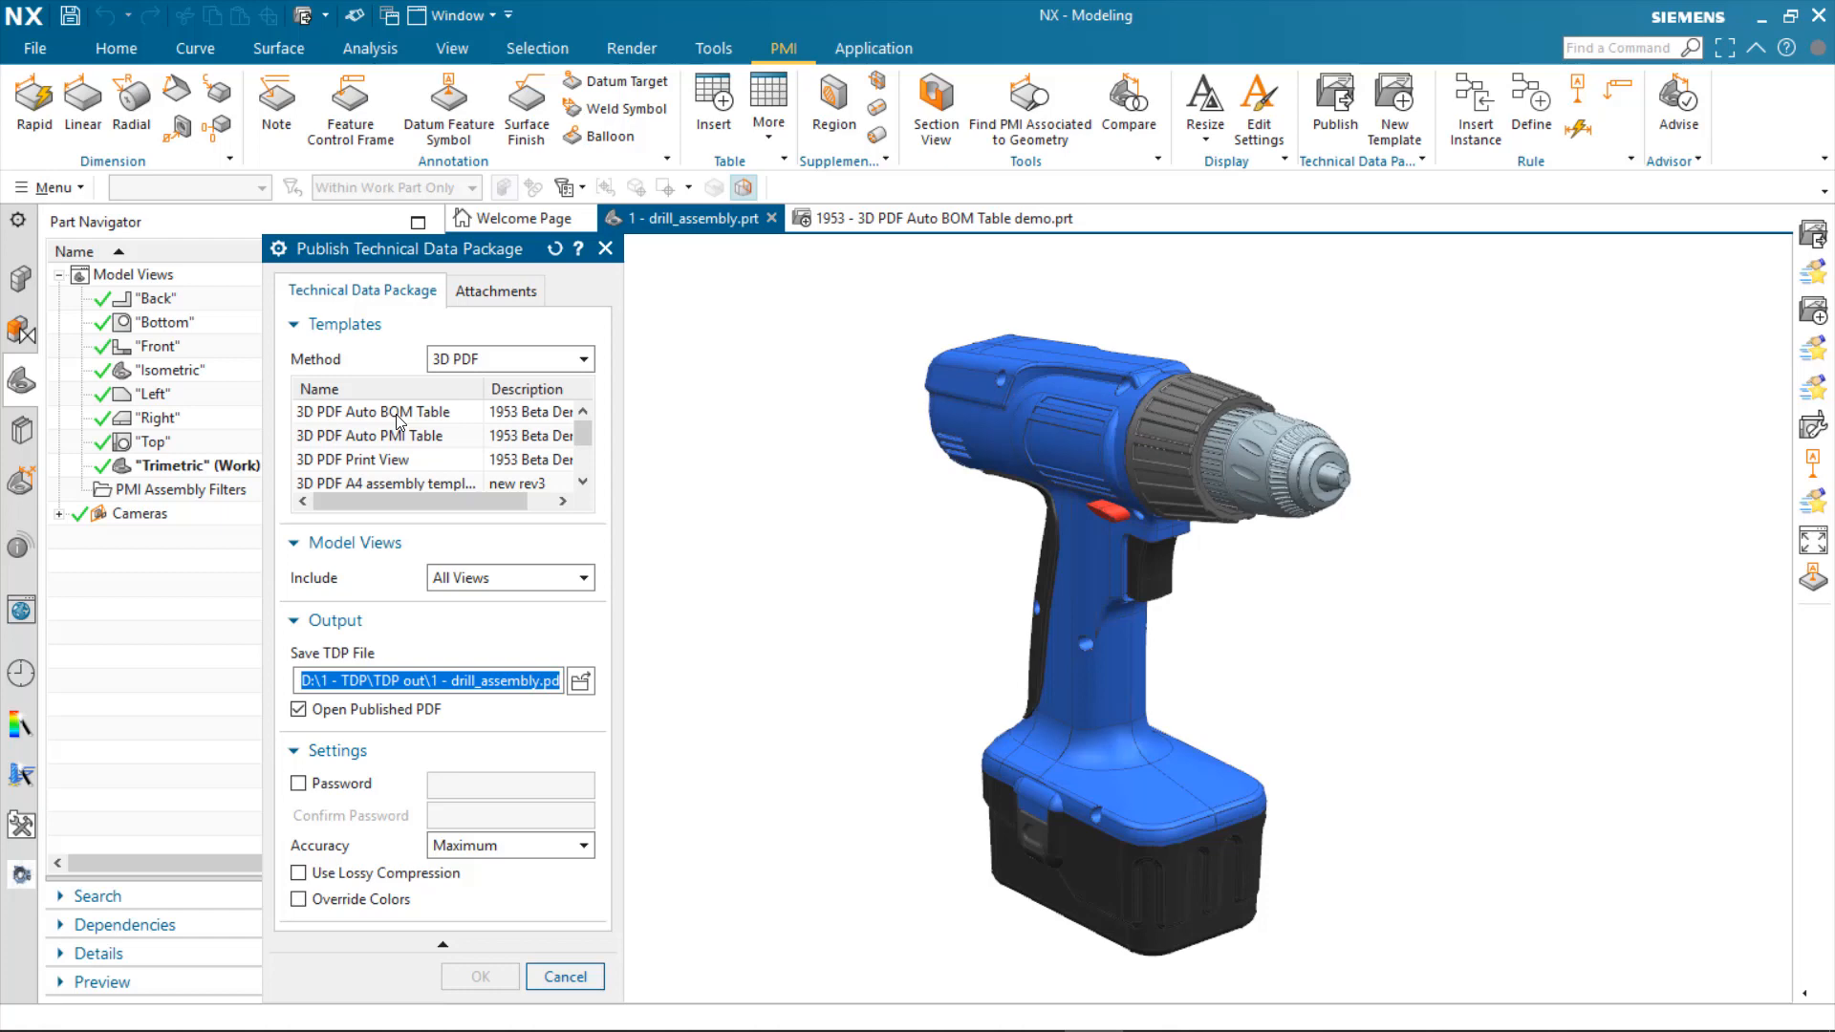
{"action": "left_click", "coordinate": [375, 410]}
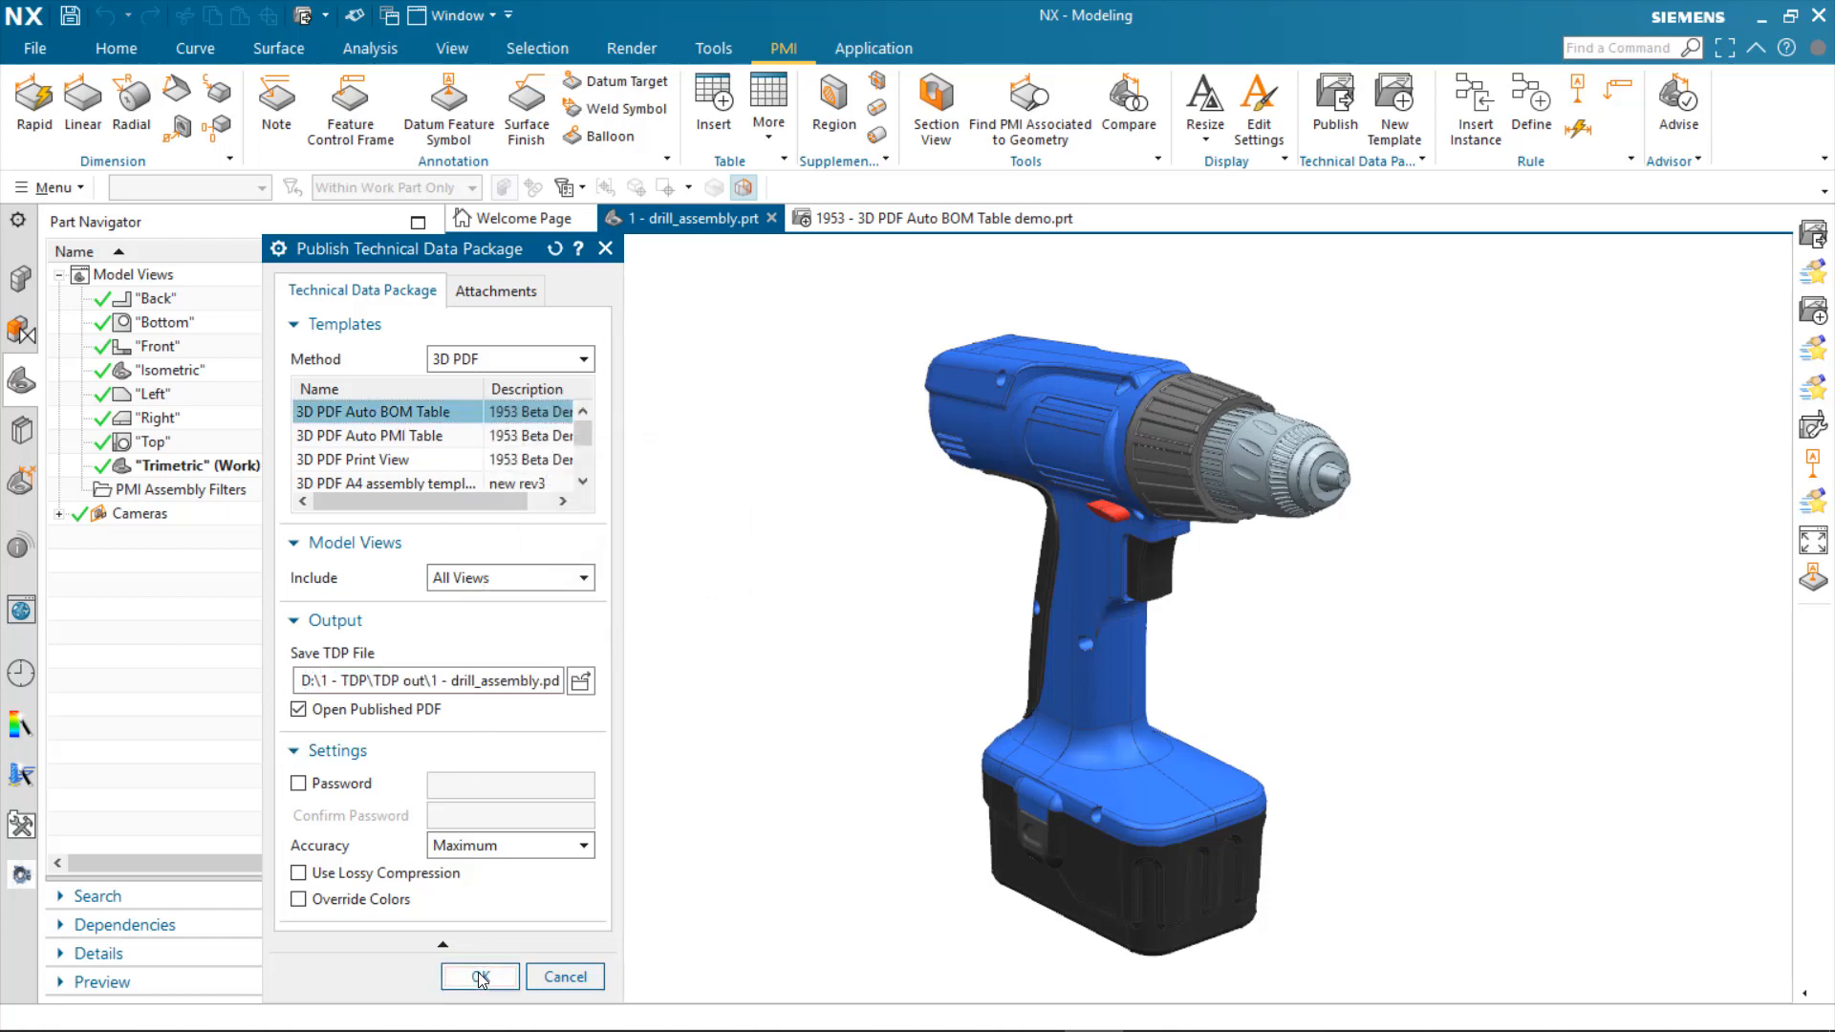
{"action": "left_click", "coordinate": [478, 976]}
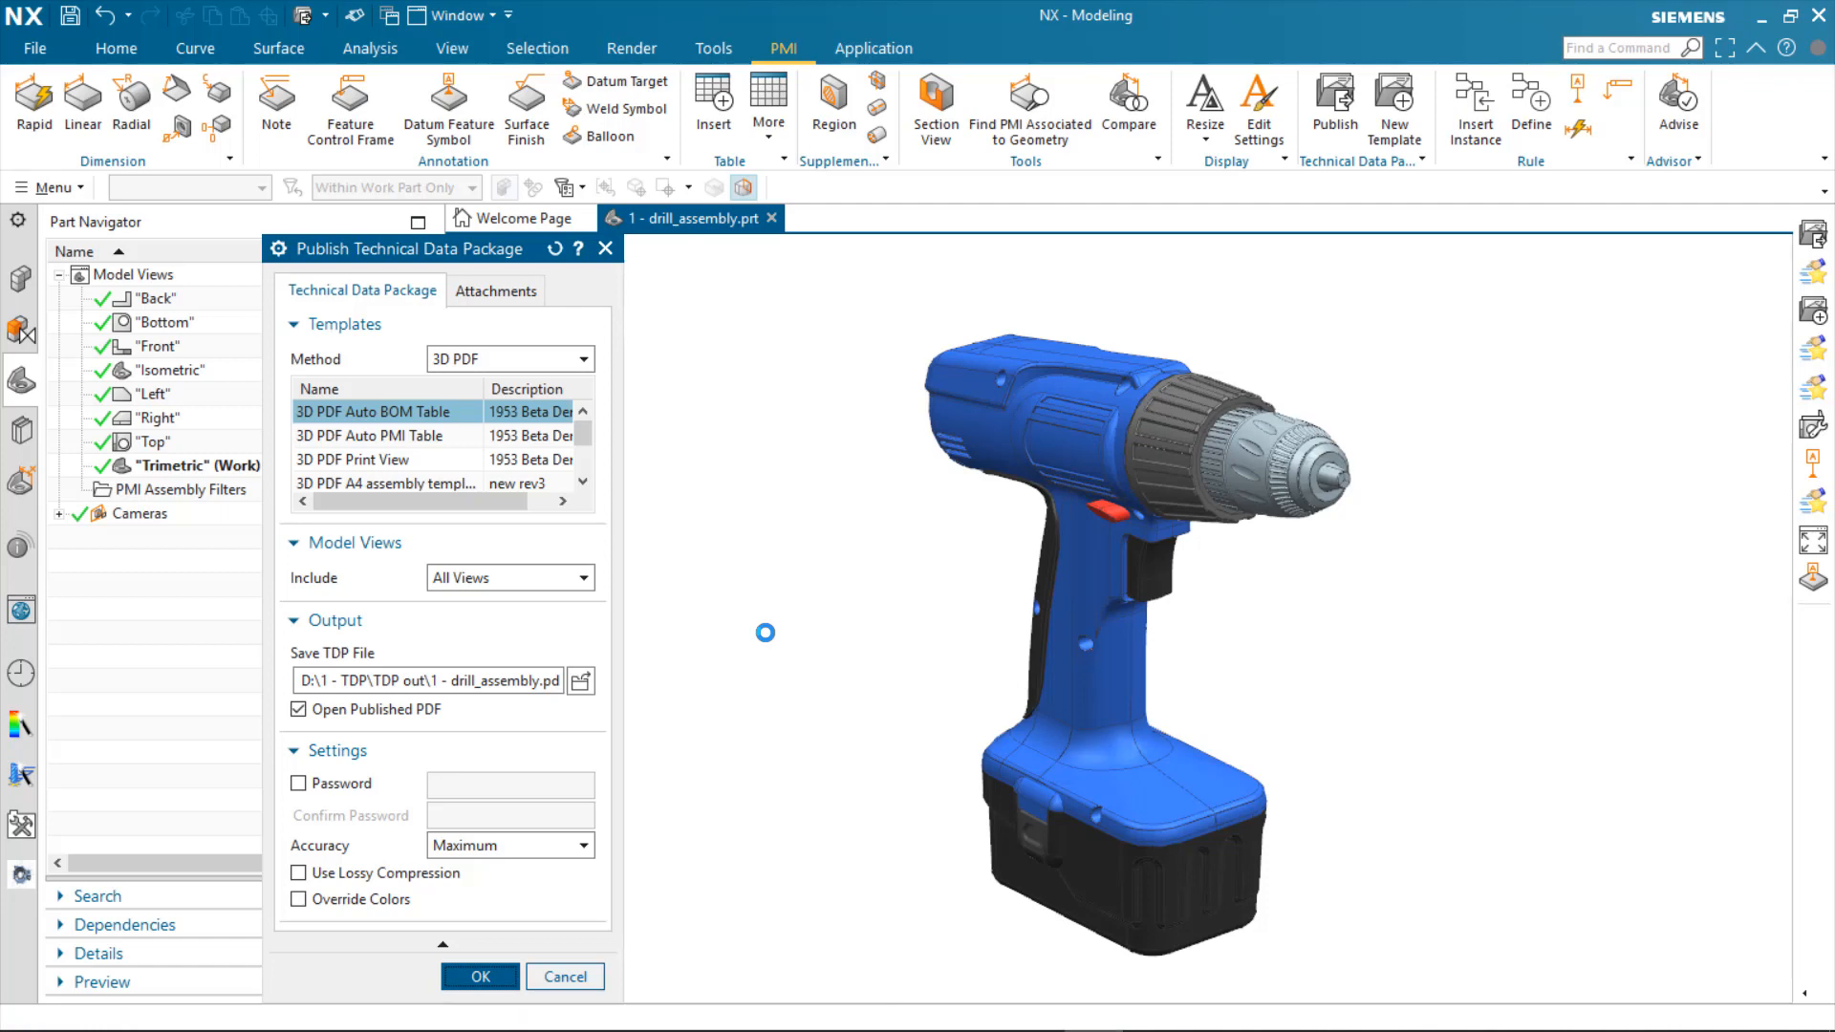
Activate the 3D model and step through the Bottom, Left, Right and Isometric views, then highlight battery_case_top.
{"action": "left_click", "coordinate": [478, 975]}
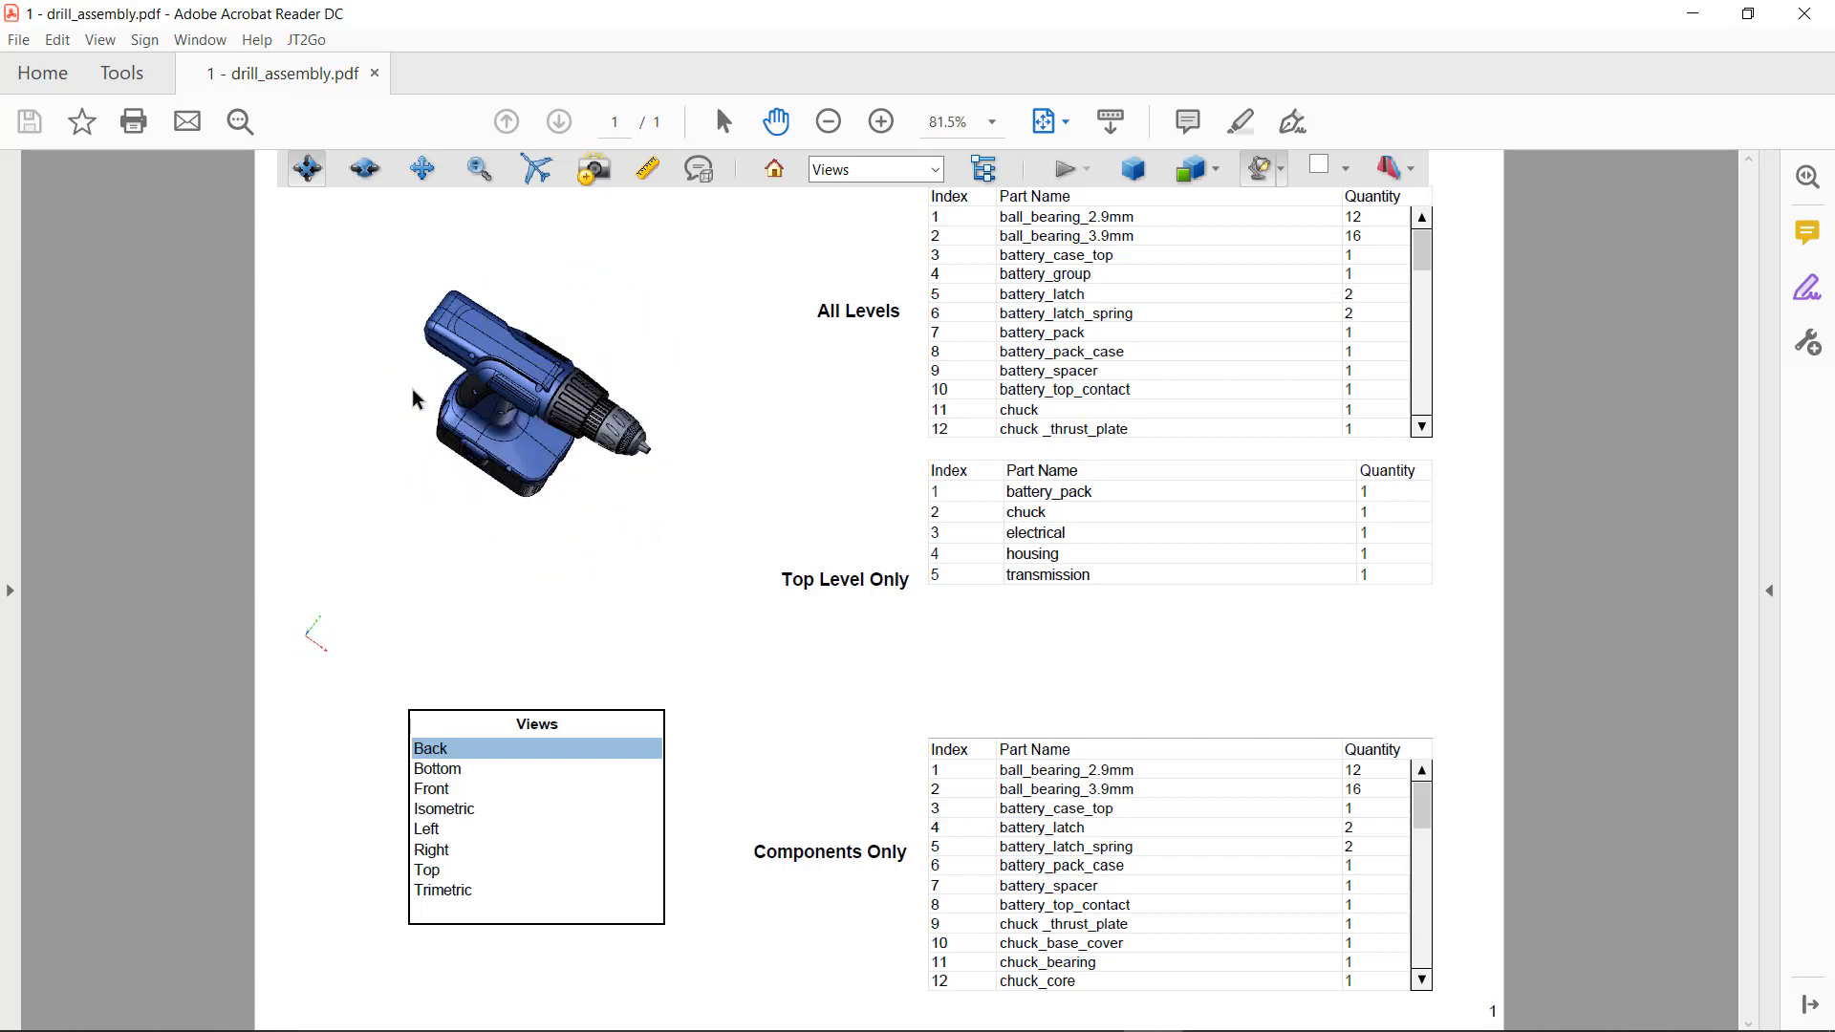
{"action": "left_click", "coordinate": [436, 768]}
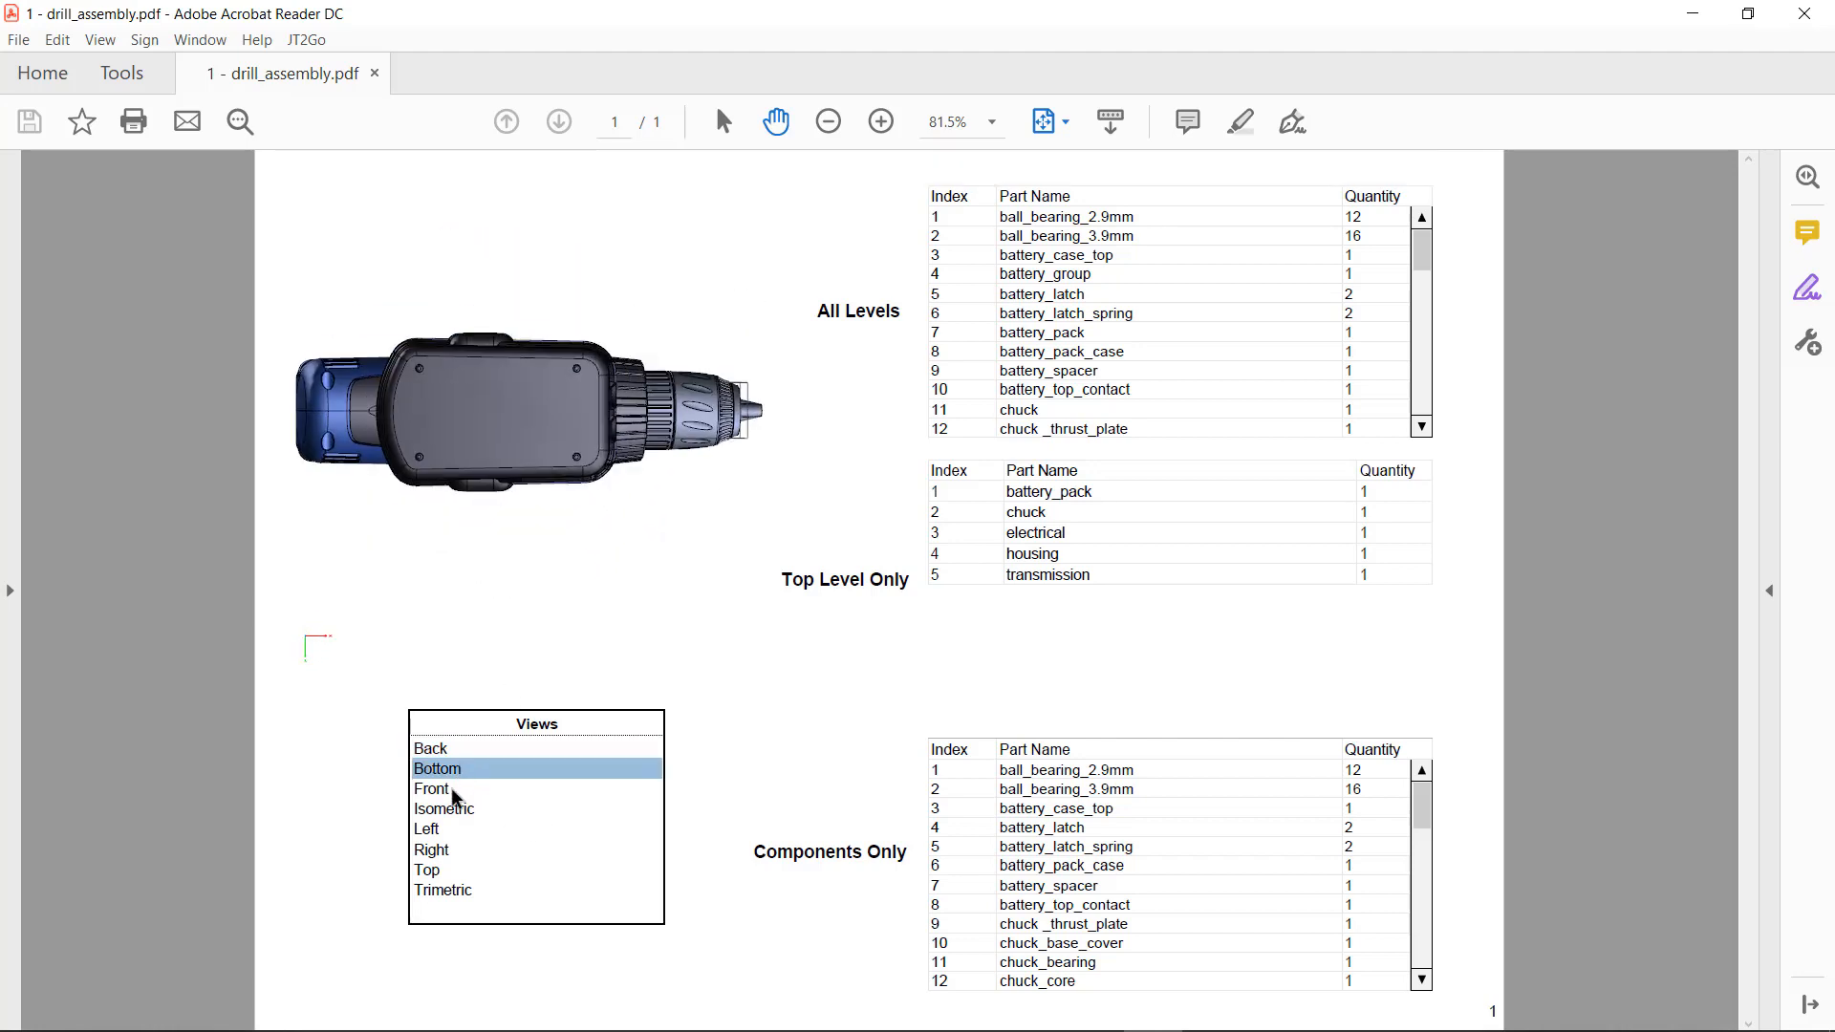
{"action": "left_click", "coordinate": [426, 828]}
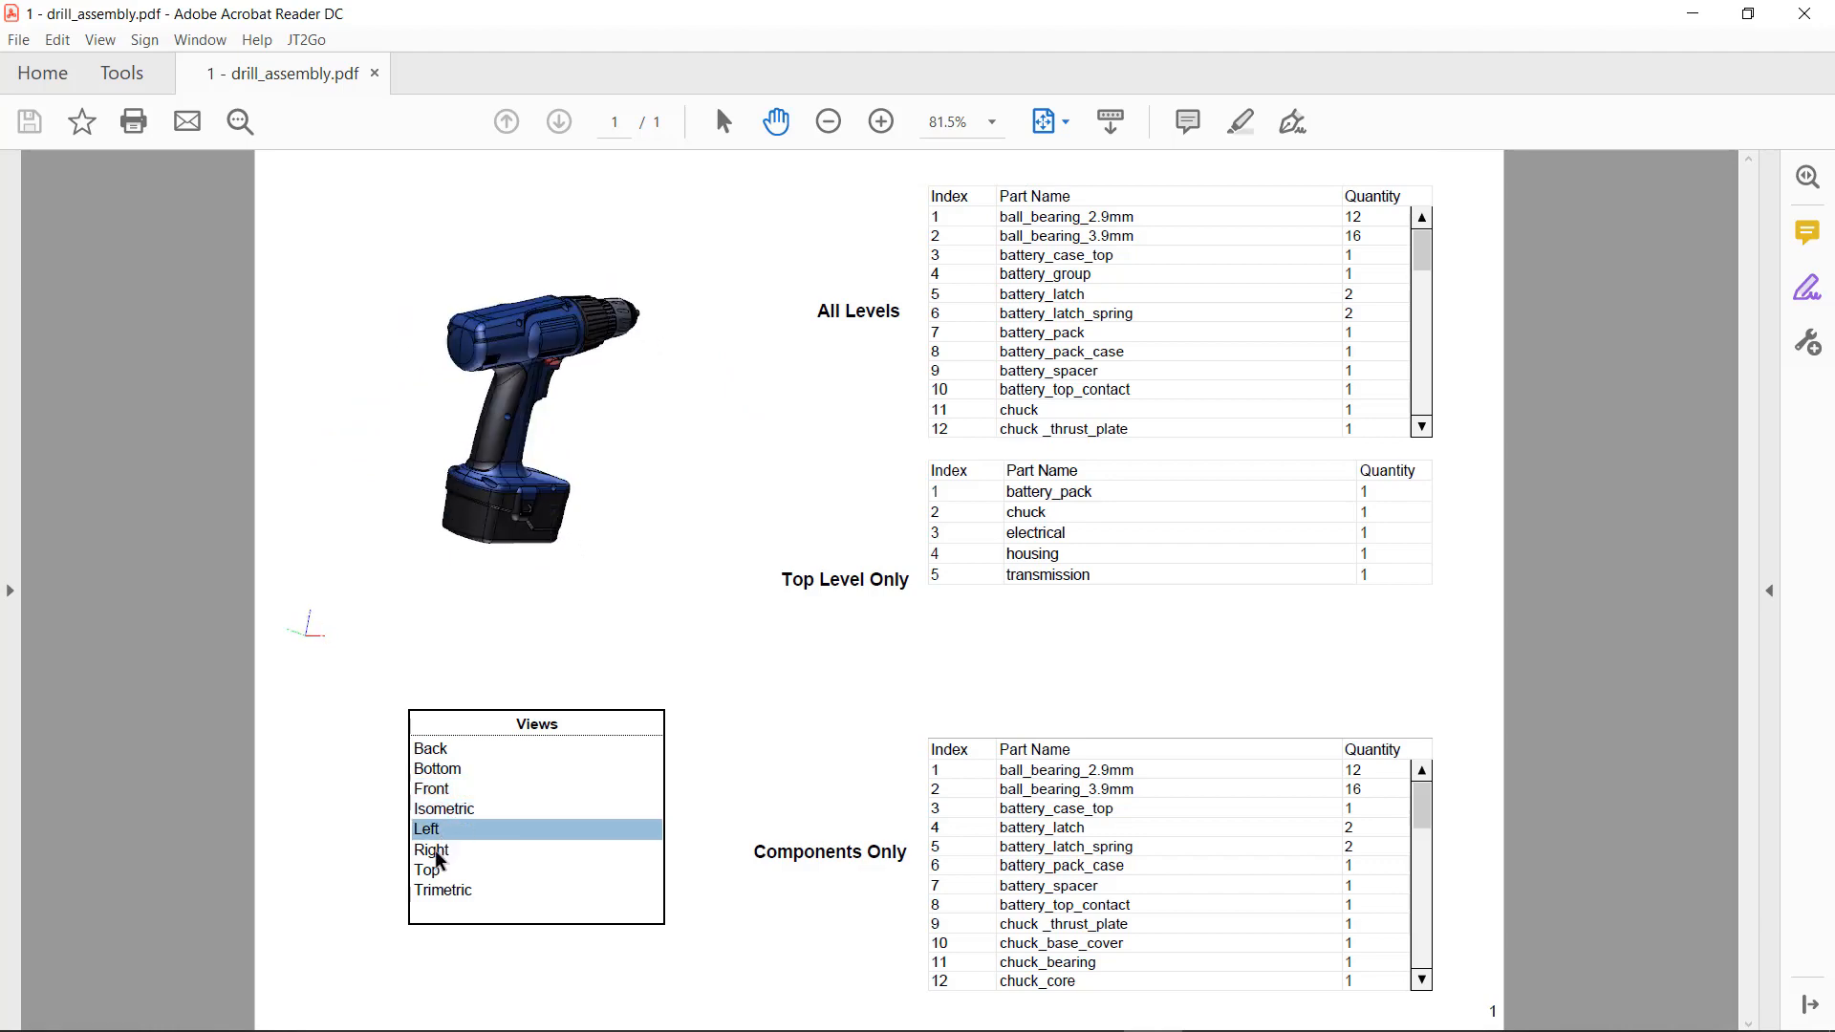
{"action": "left_click", "coordinate": [430, 849]}
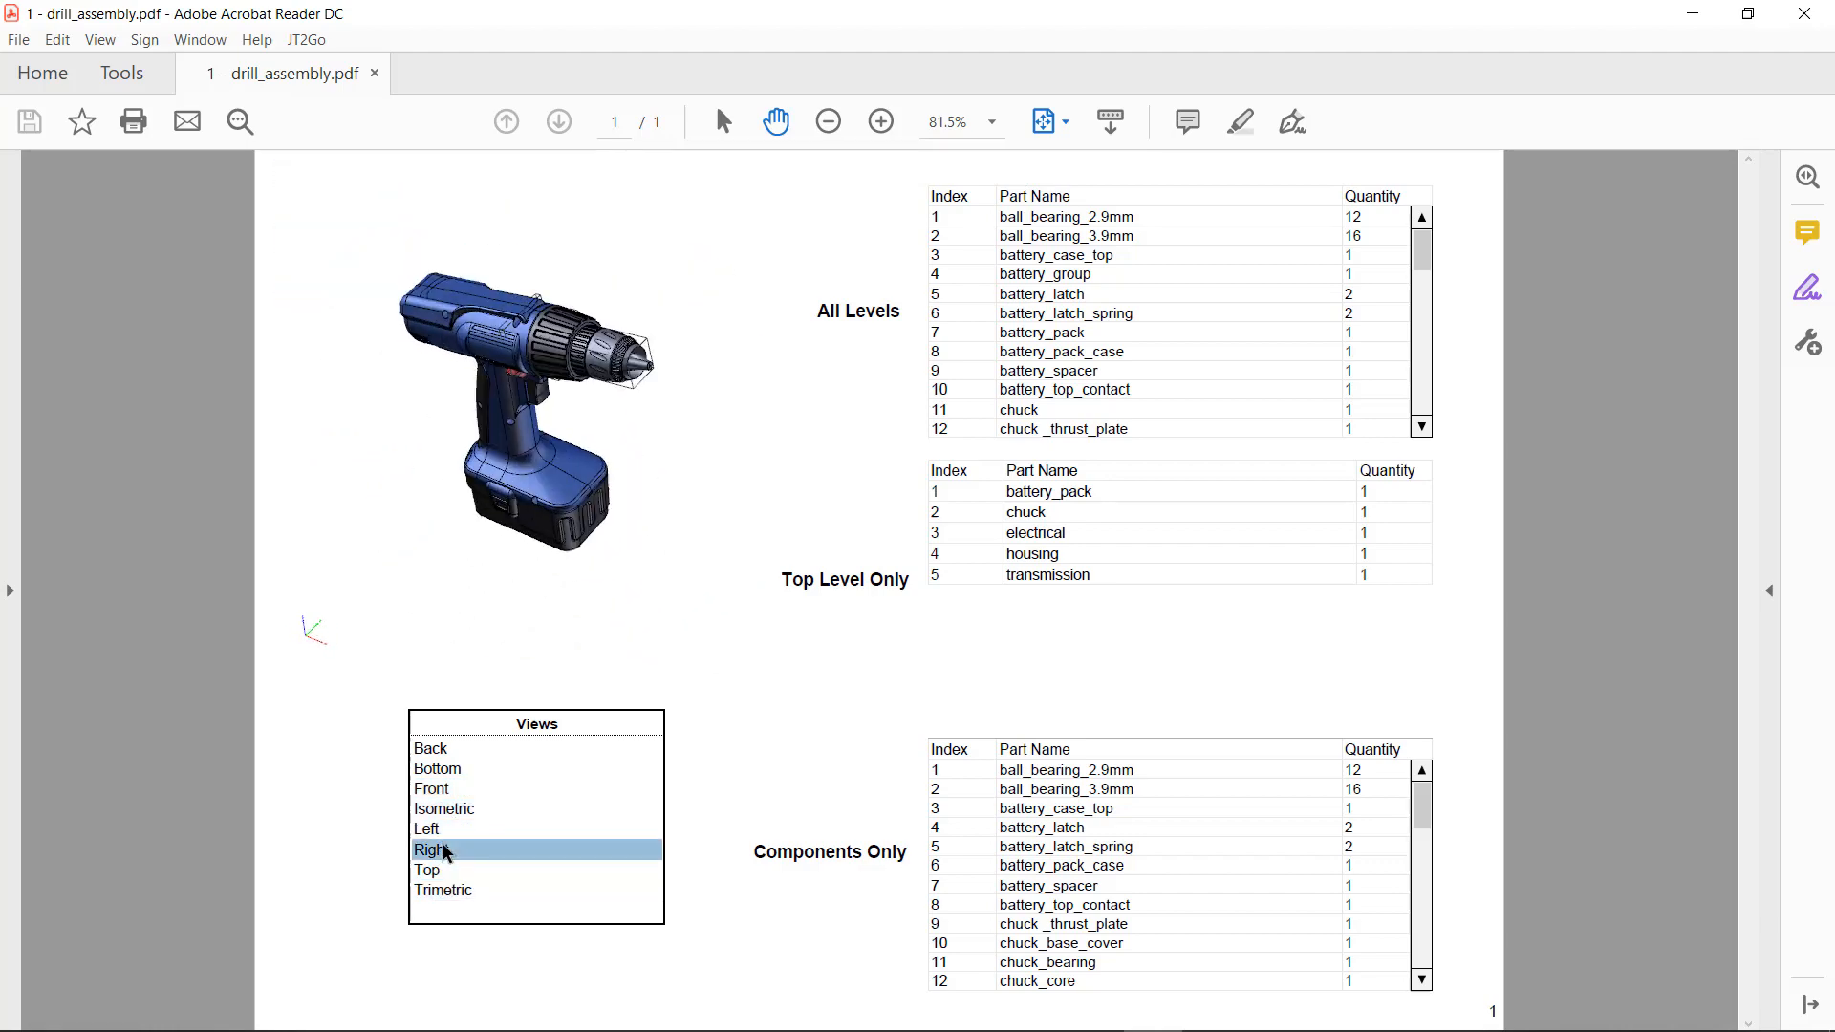
{"action": "left_click", "coordinate": [446, 809]}
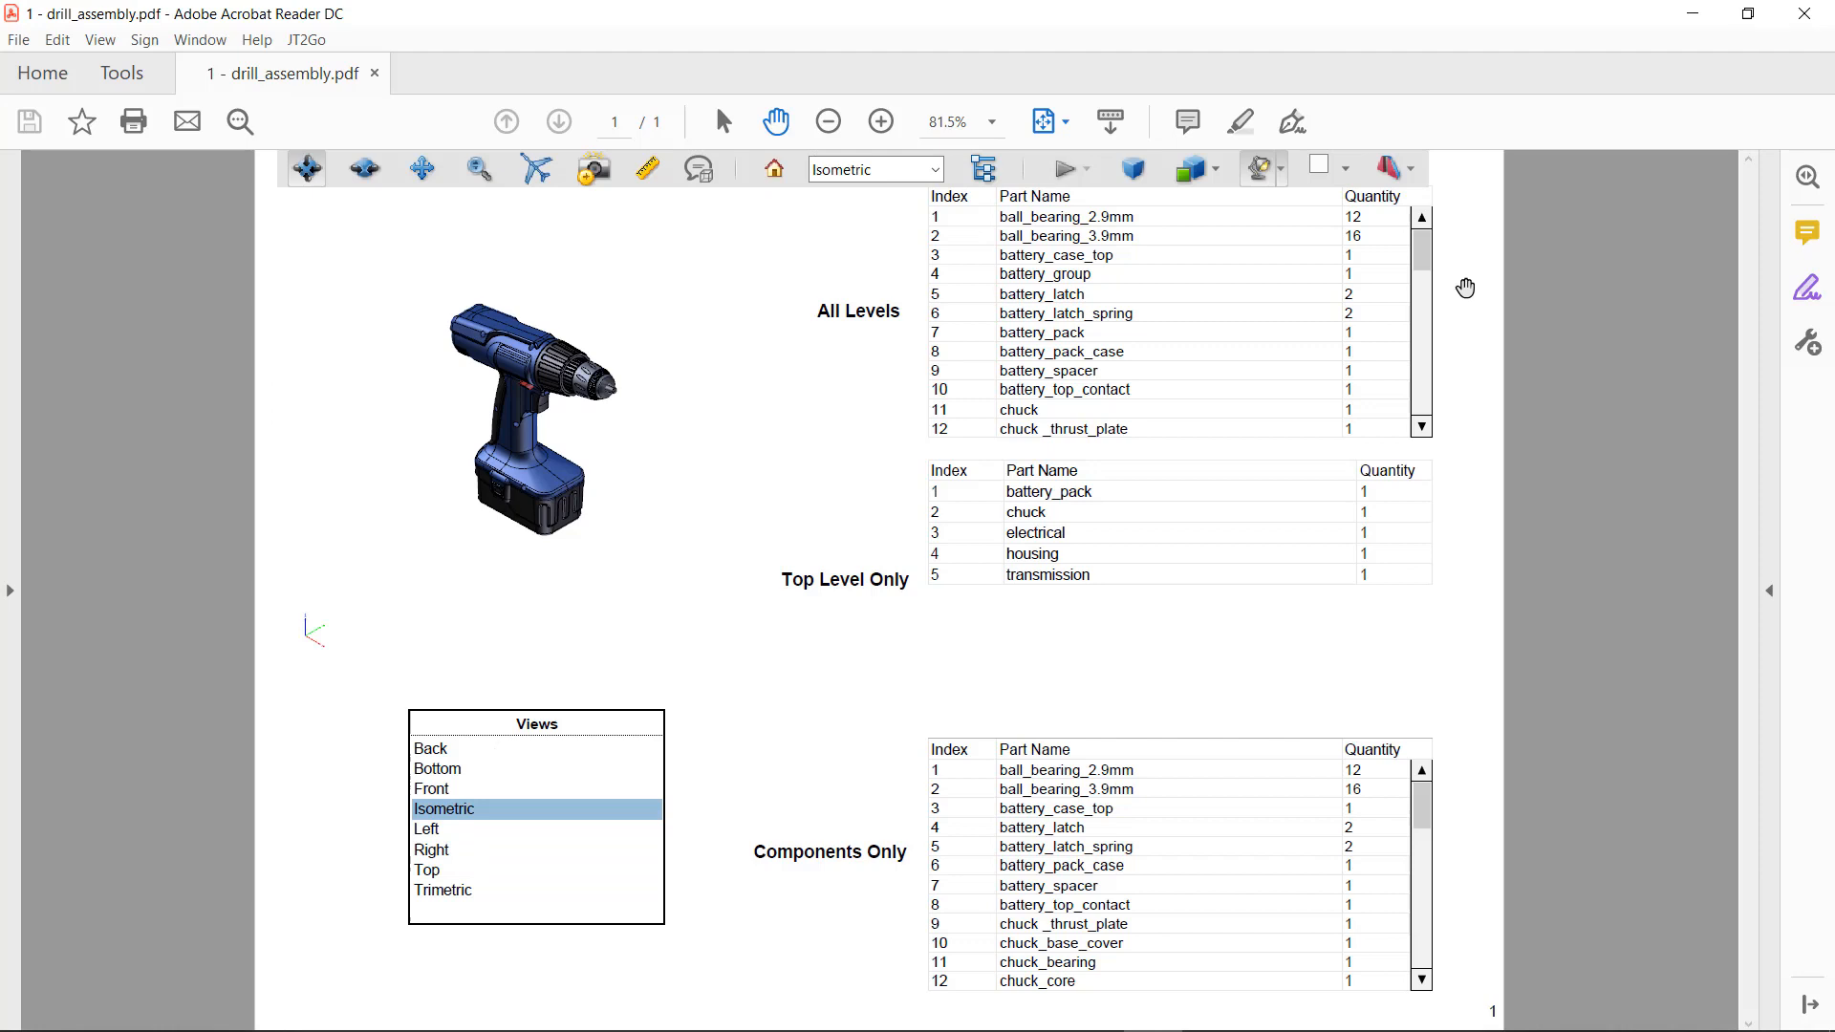
{"action": "left_click", "coordinate": [954, 273]}
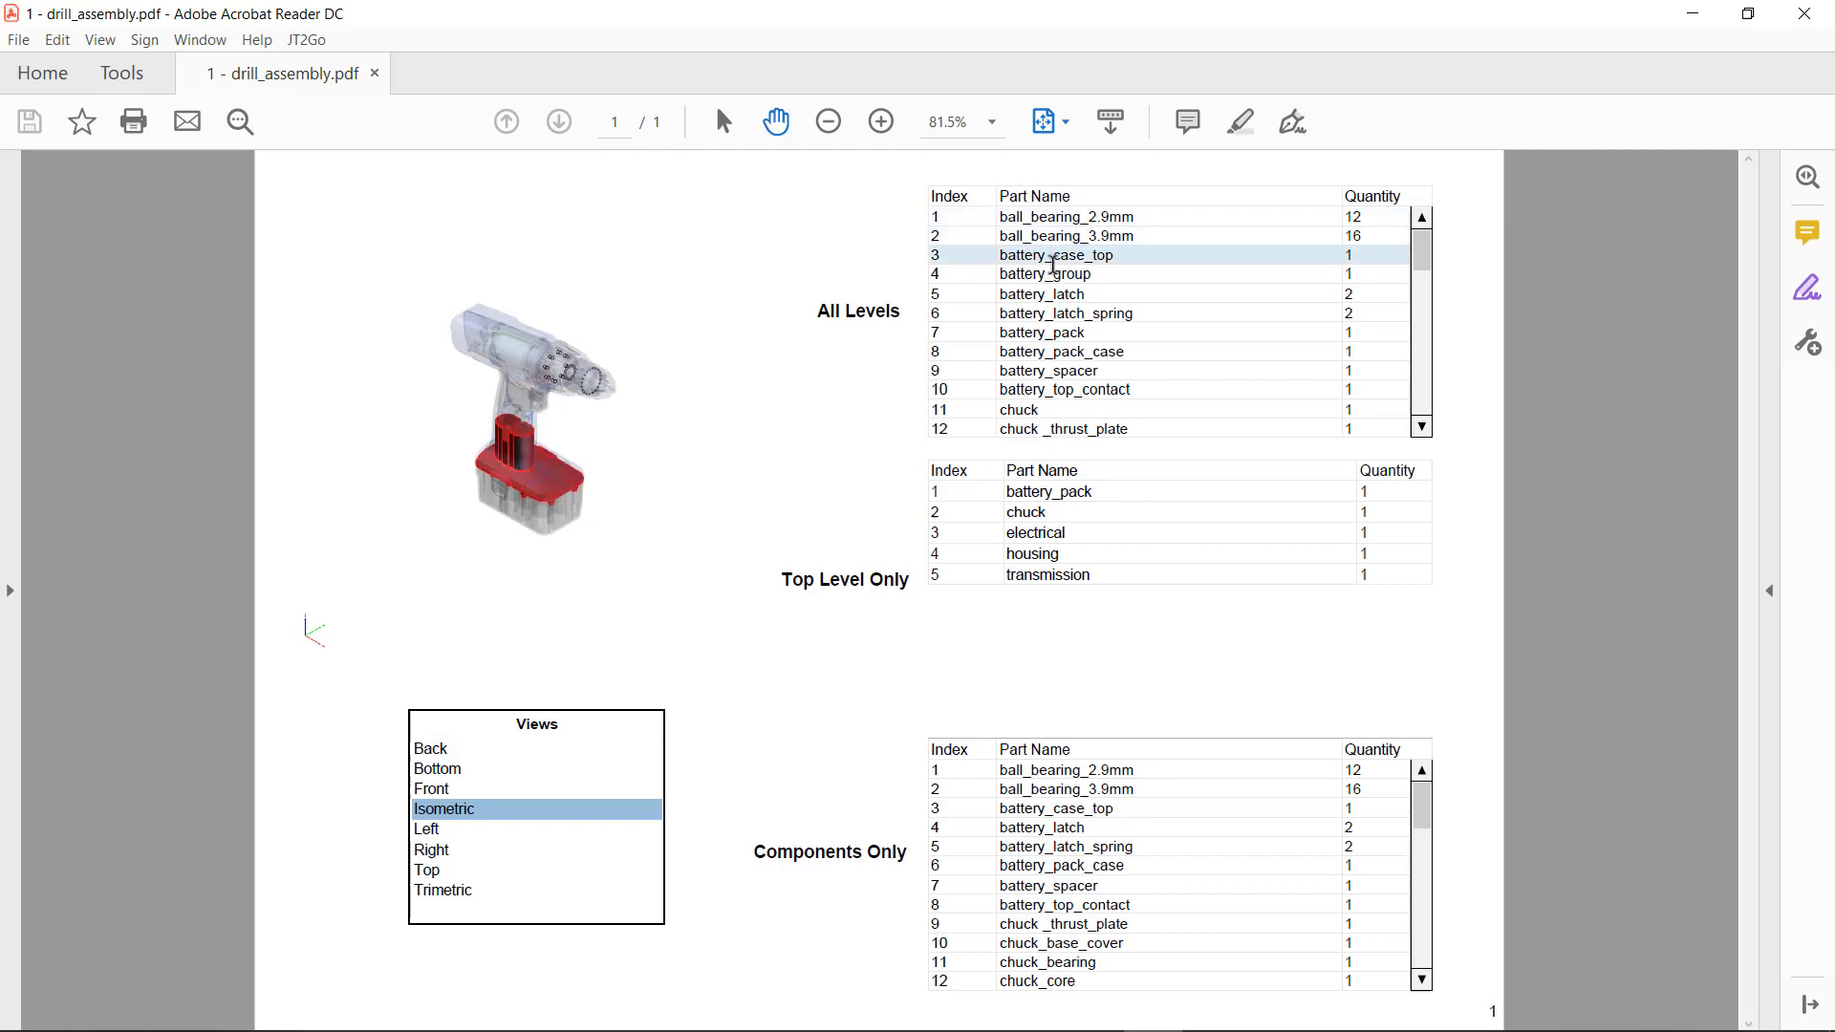
Highlight battery_latch_spring, housing and other rows from the All Levels BOM table in the 3D model.
{"action": "left_click", "coordinate": [1065, 311]}
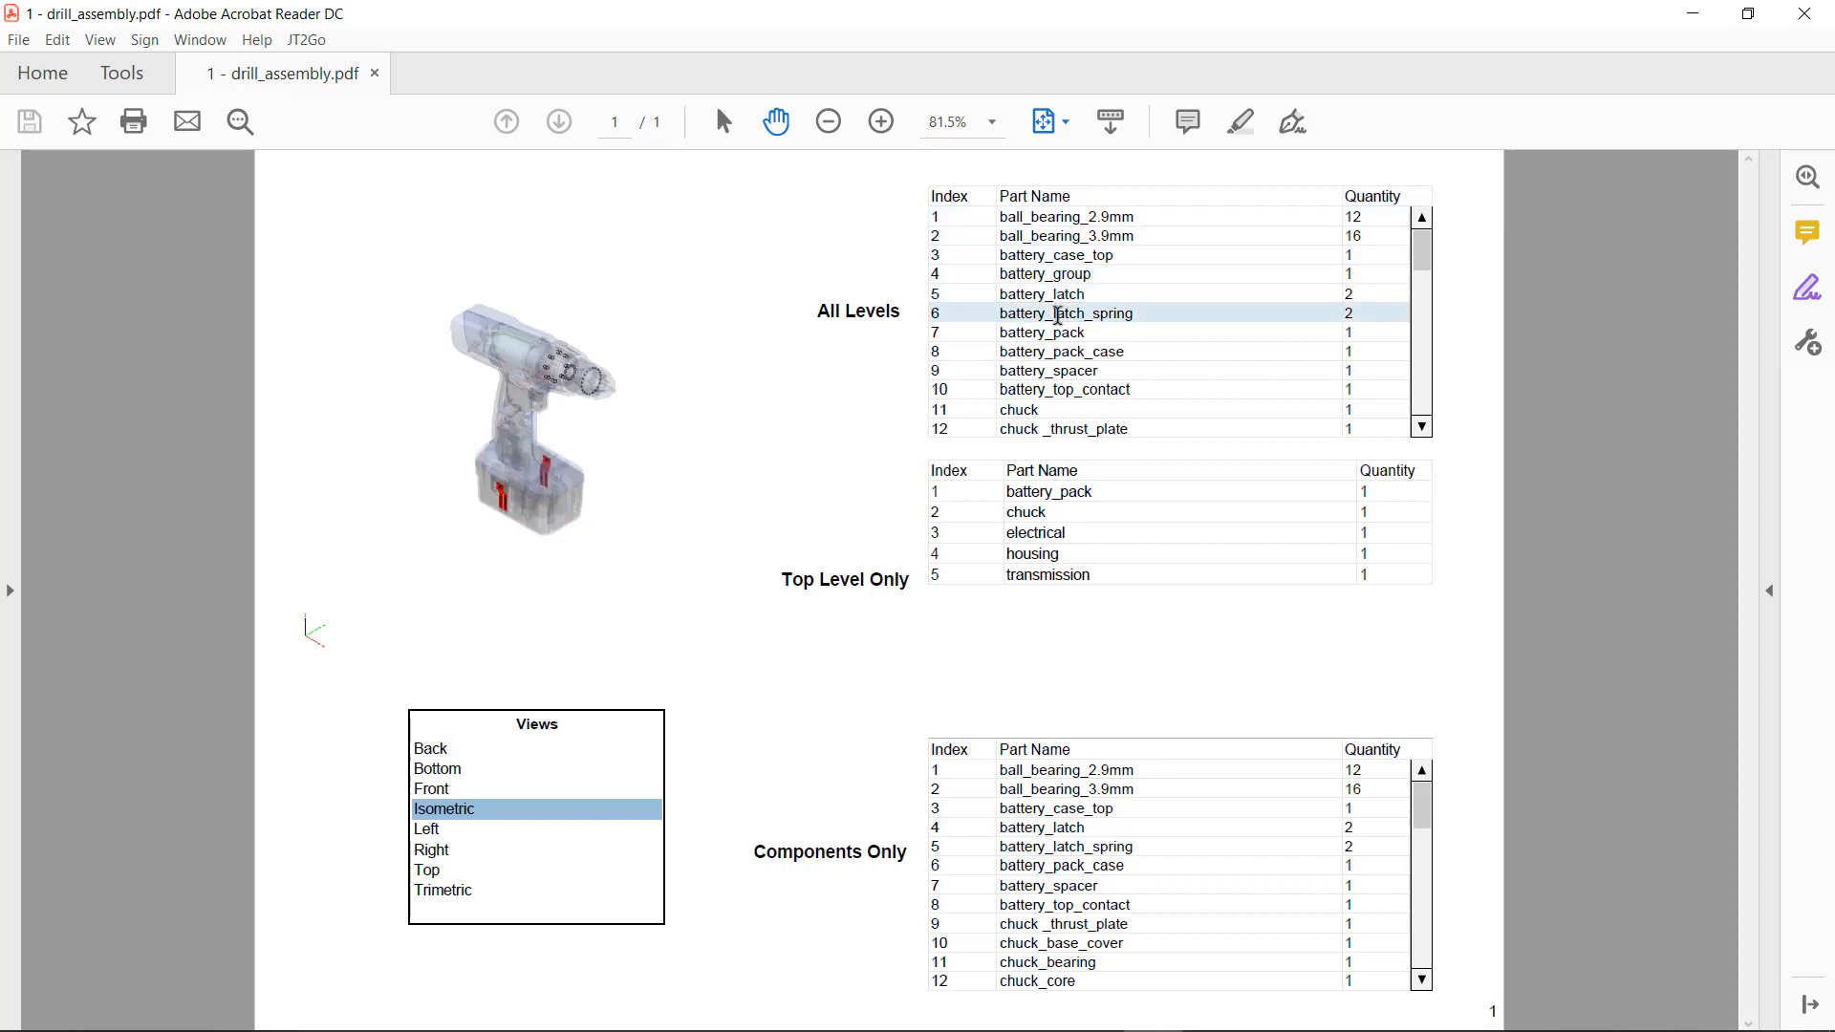
{"action": "left_click", "coordinate": [1060, 351]}
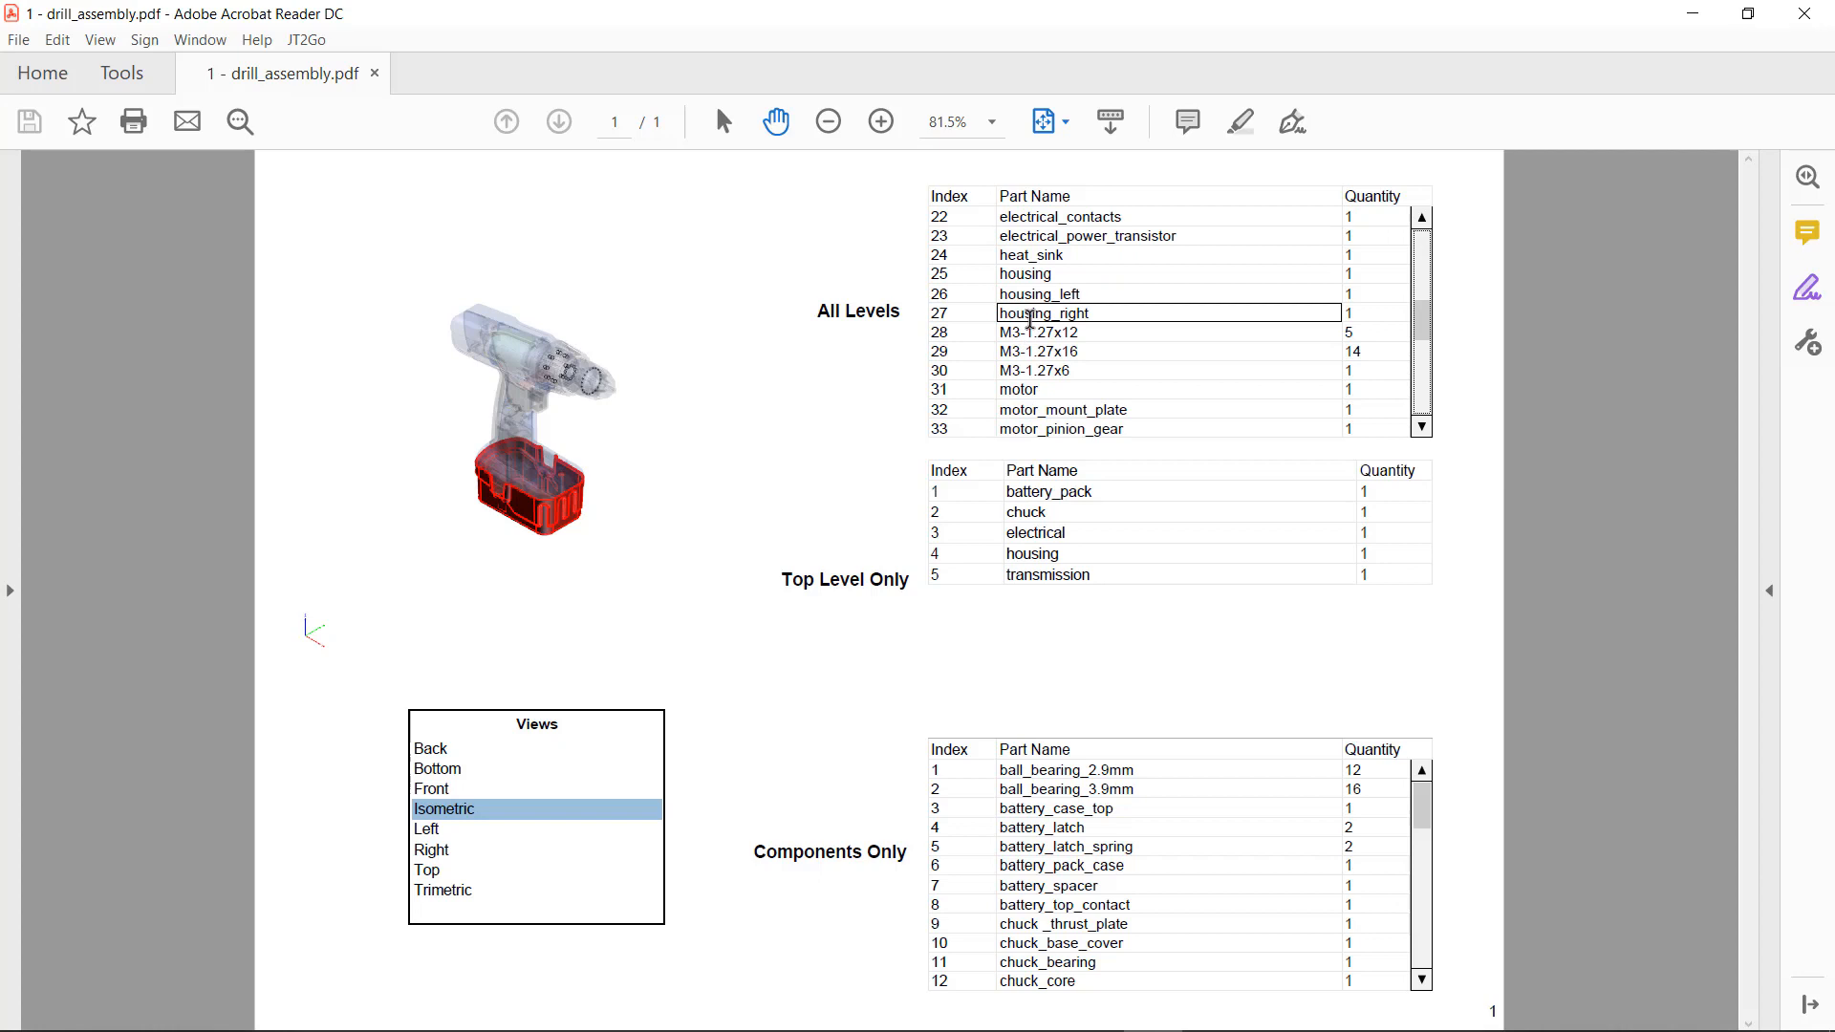
{"action": "left_click", "coordinate": [1024, 274]}
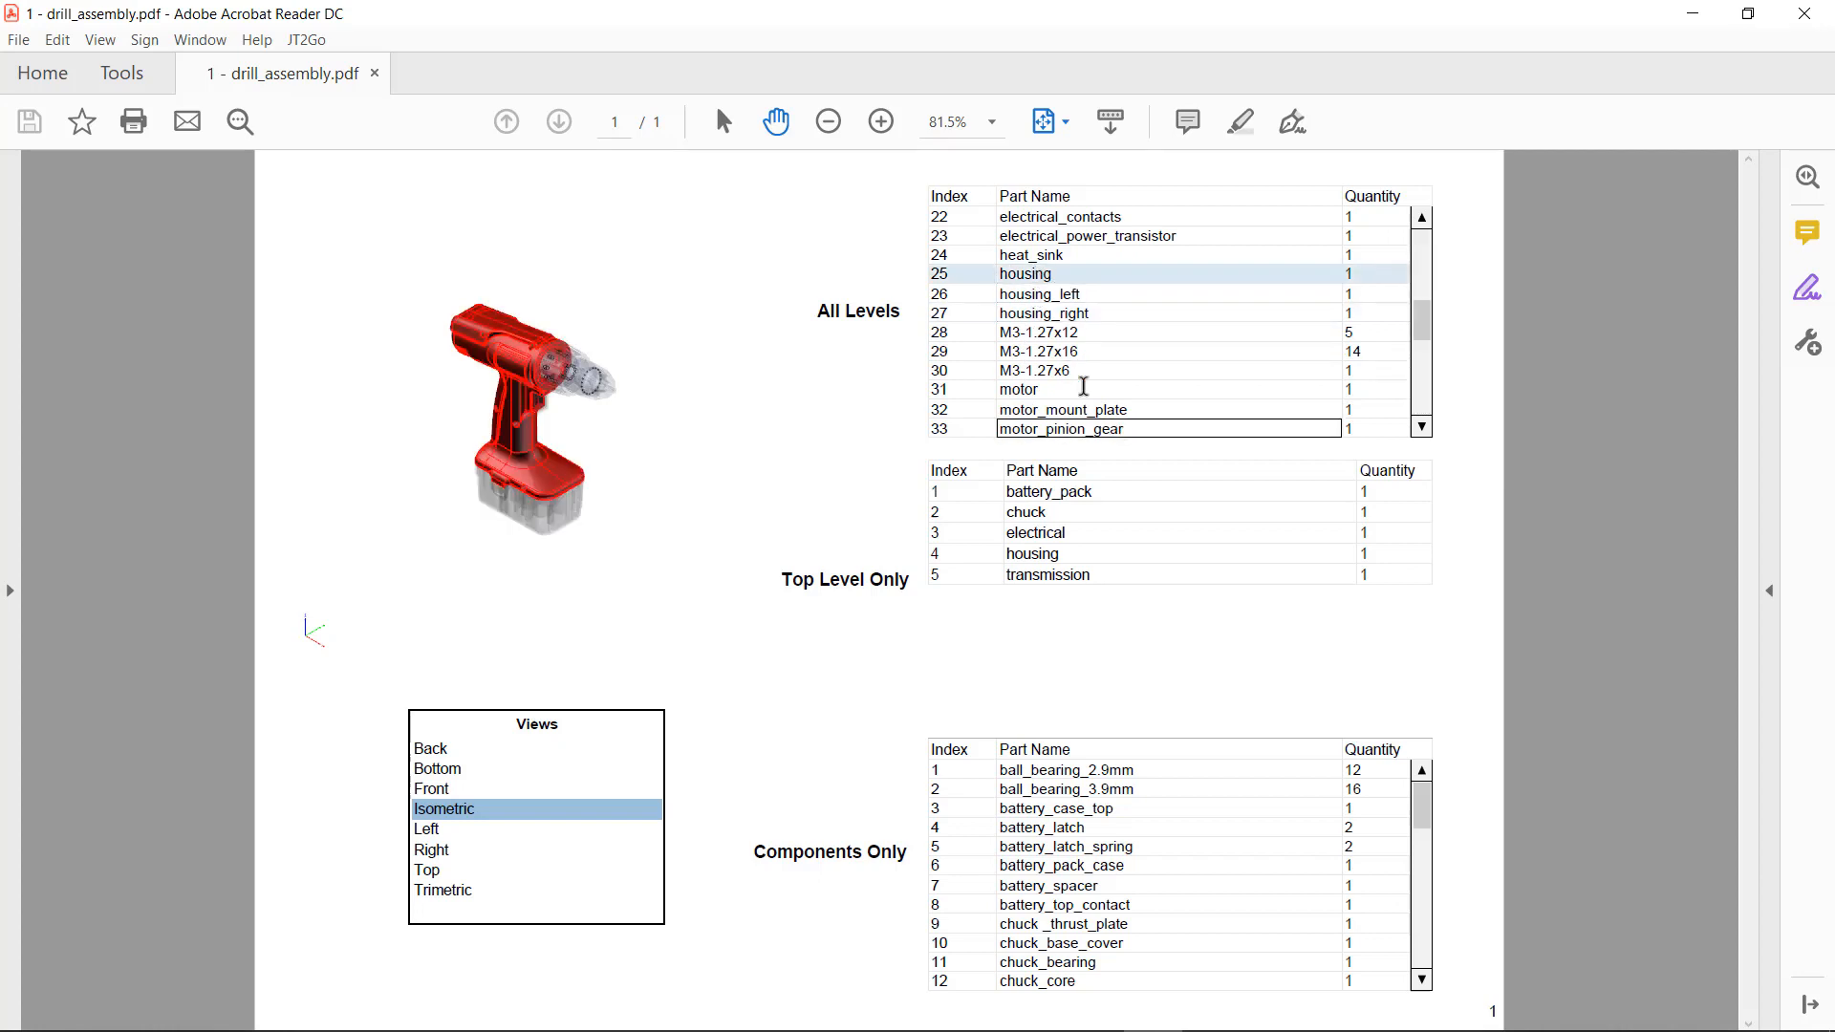
{"action": "left_click", "coordinate": [1034, 533]}
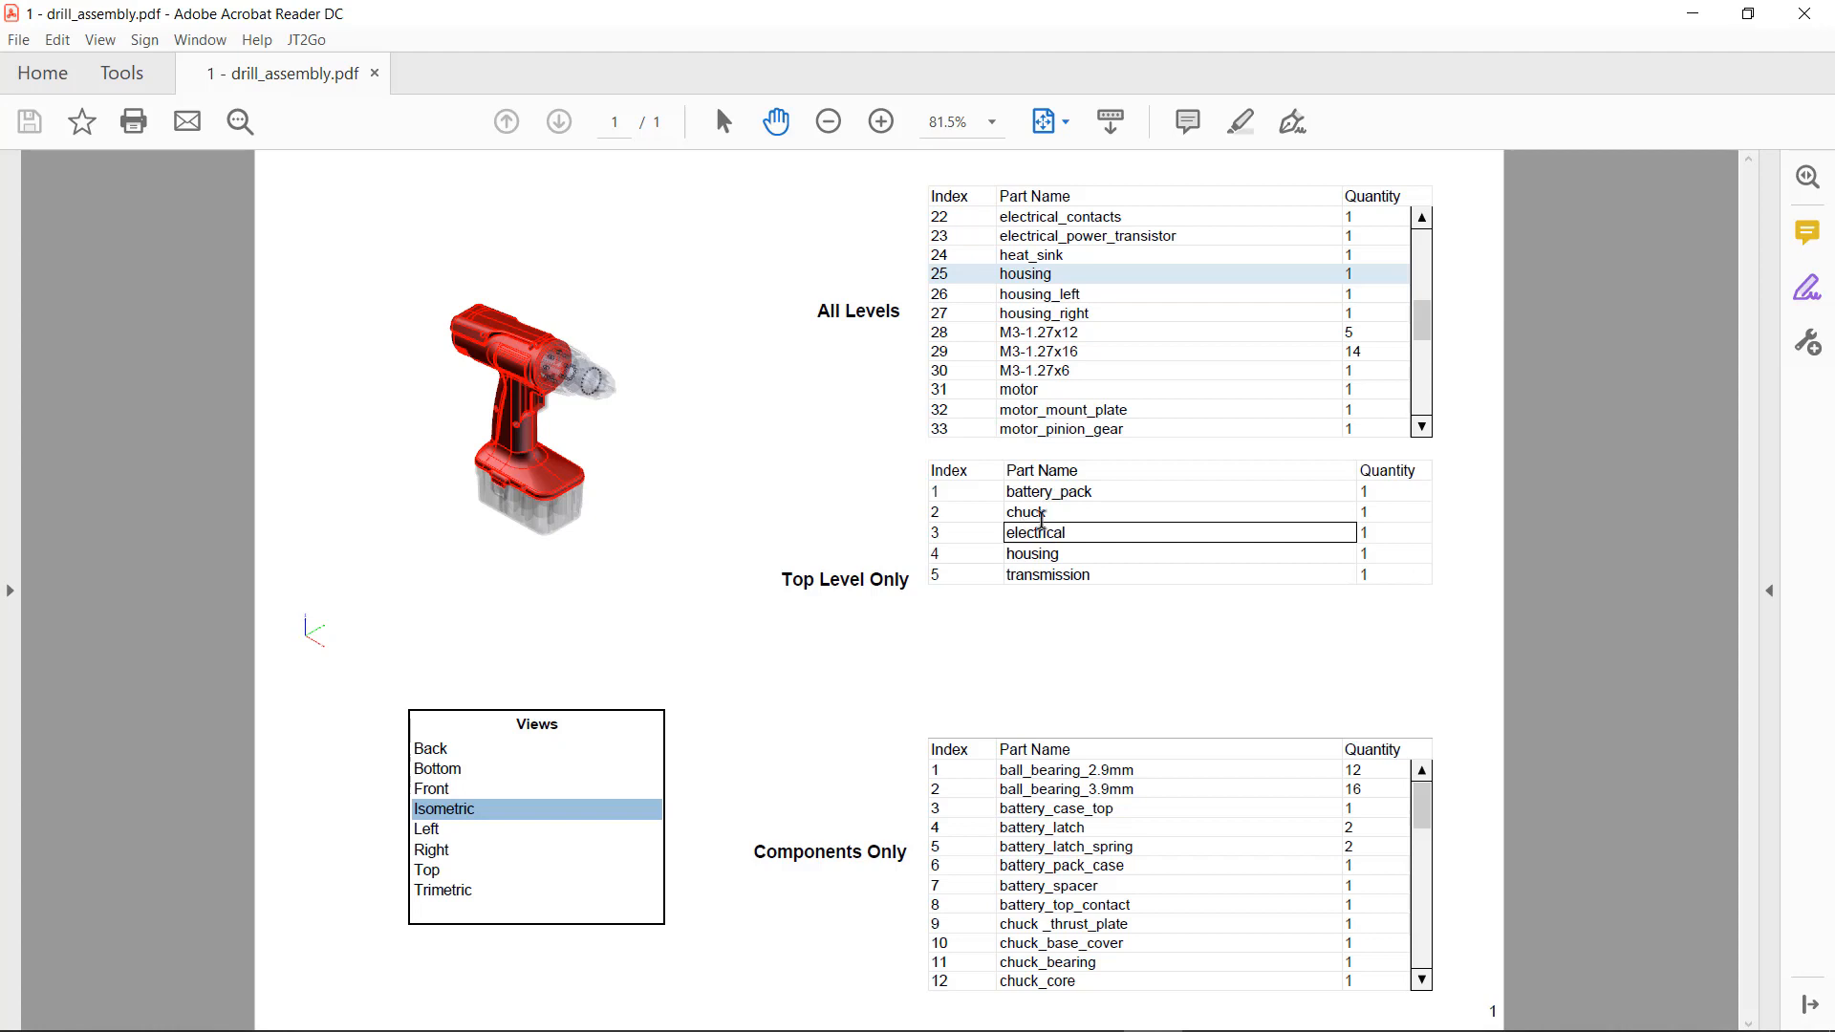
Highlight housing and transmission from the Top Level Only table and a part from the Components Only table.
{"action": "left_click", "coordinate": [1049, 491]}
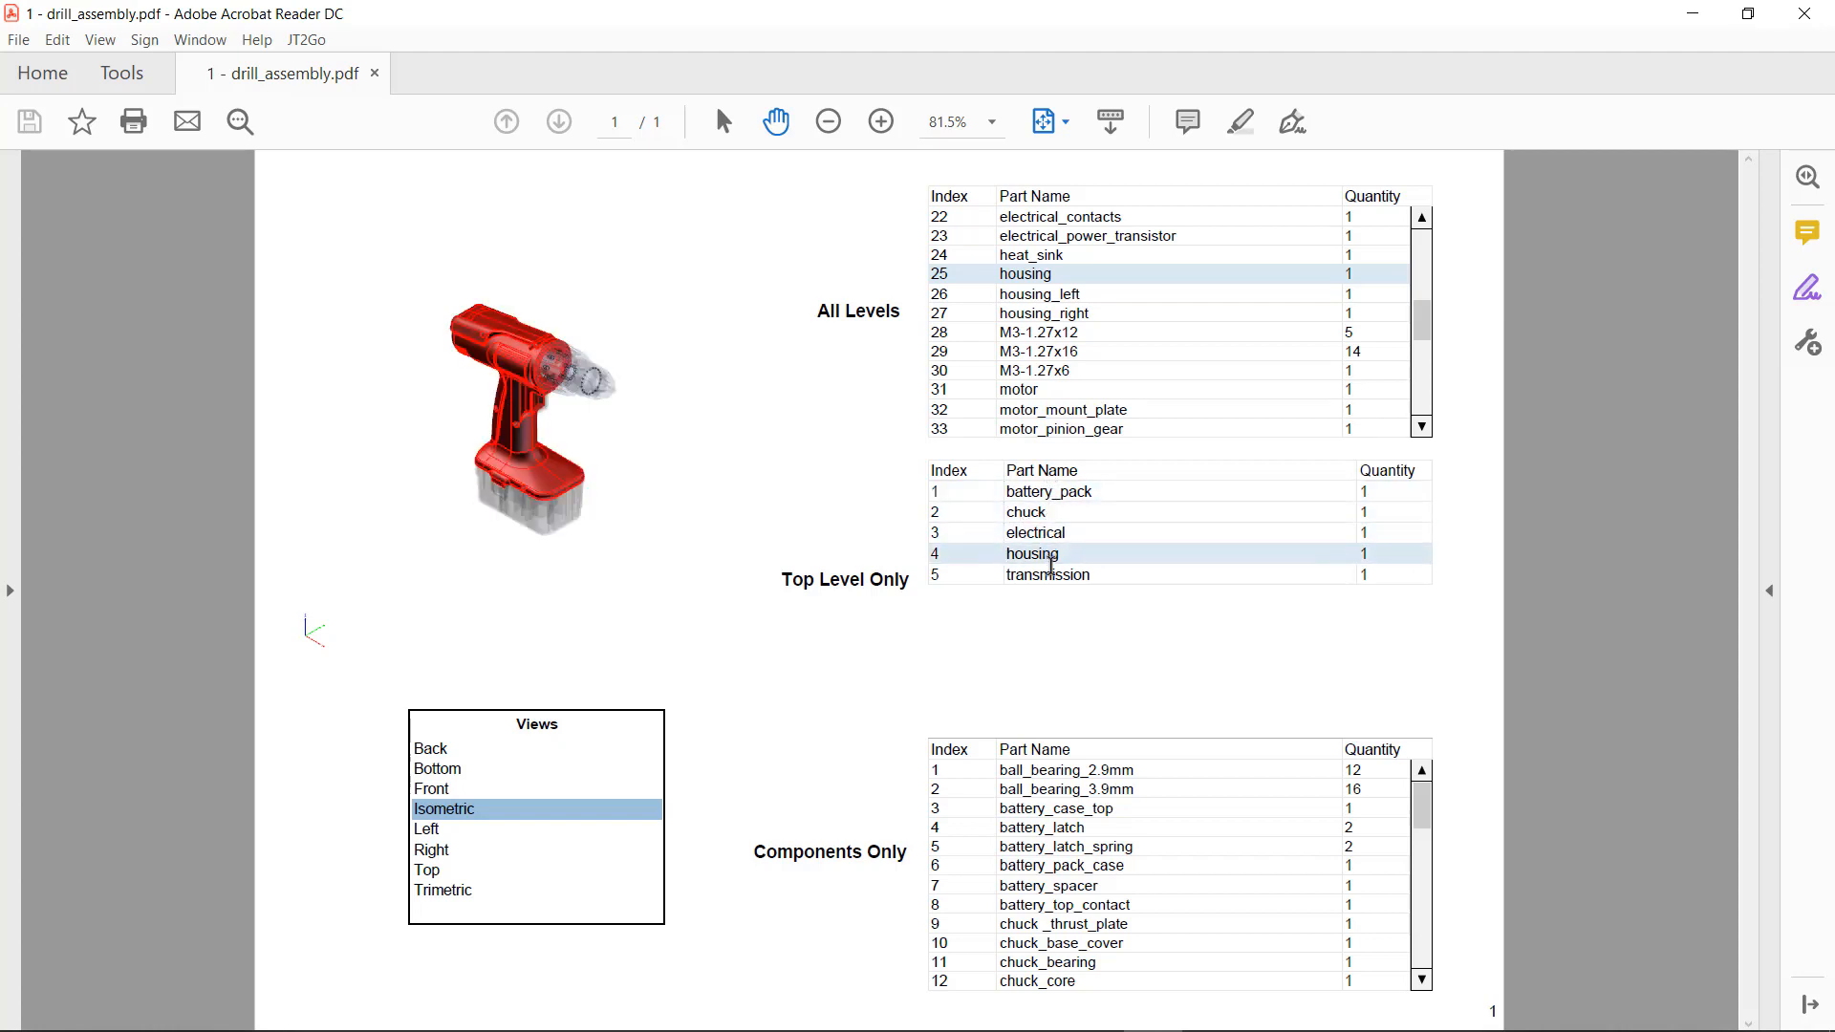
{"action": "left_click", "coordinate": [1050, 575]}
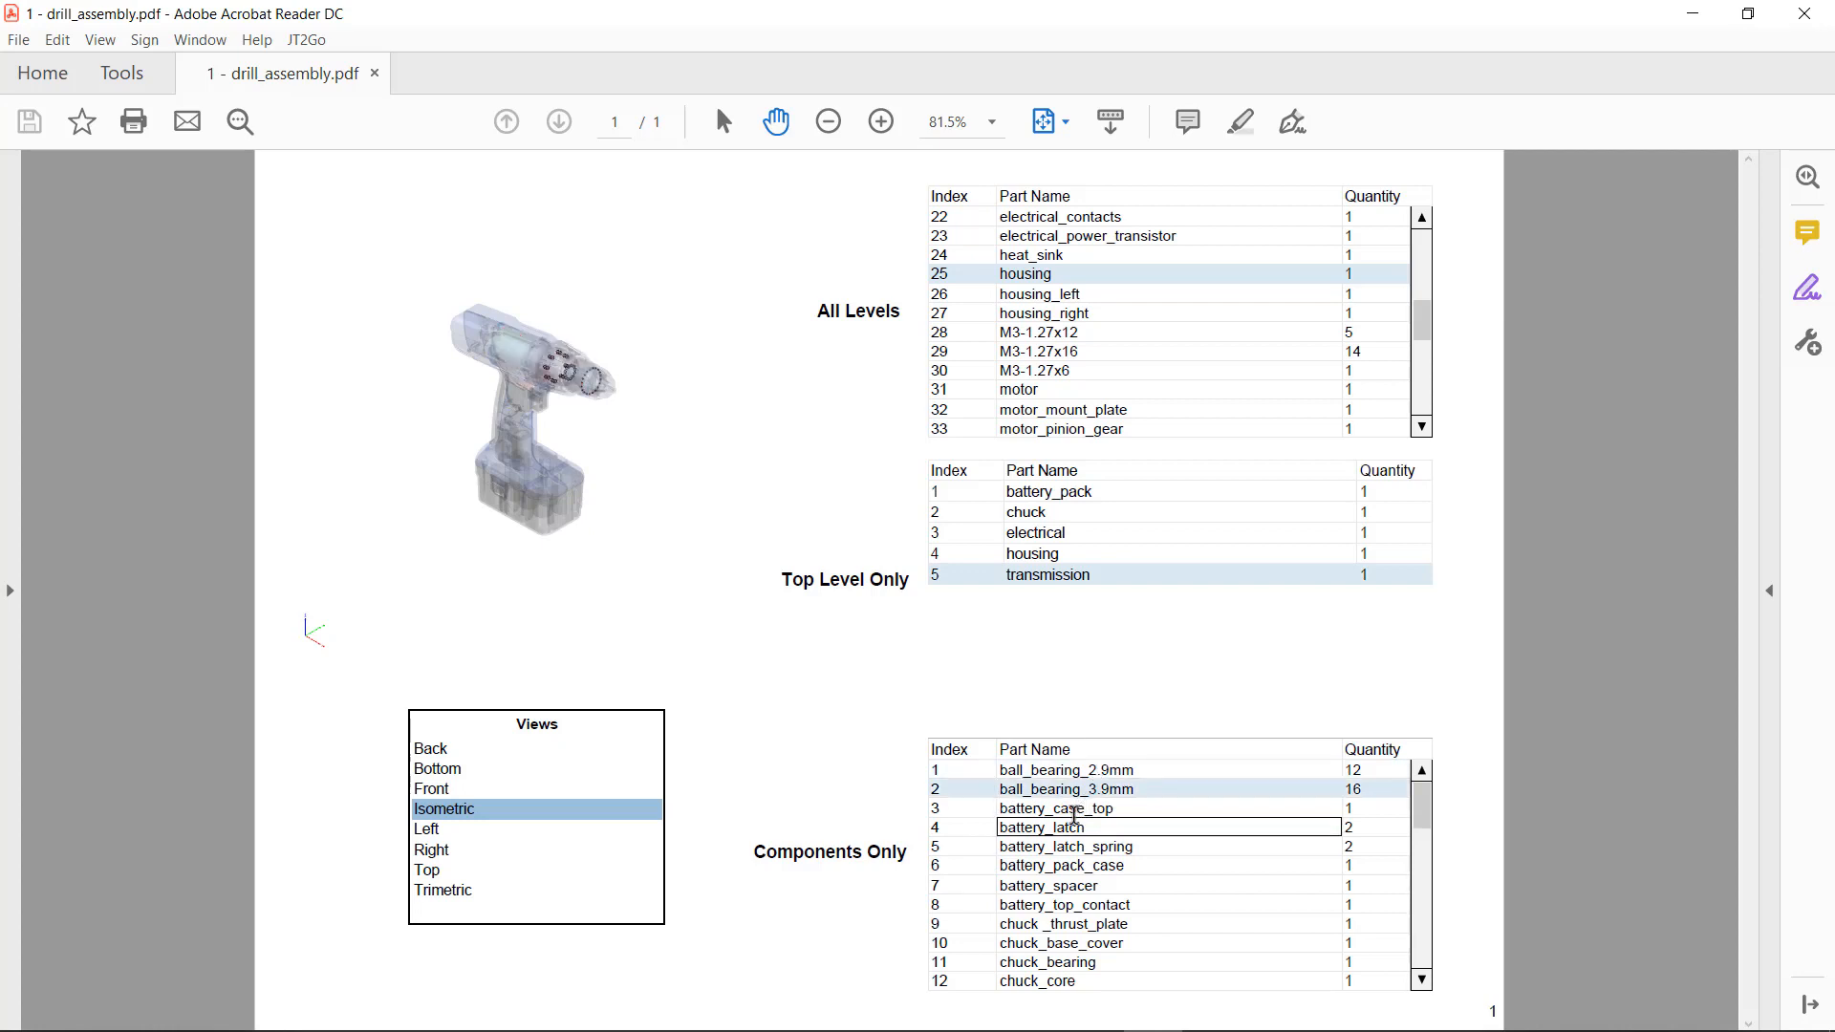
{"action": "left_click", "coordinate": [1053, 828]}
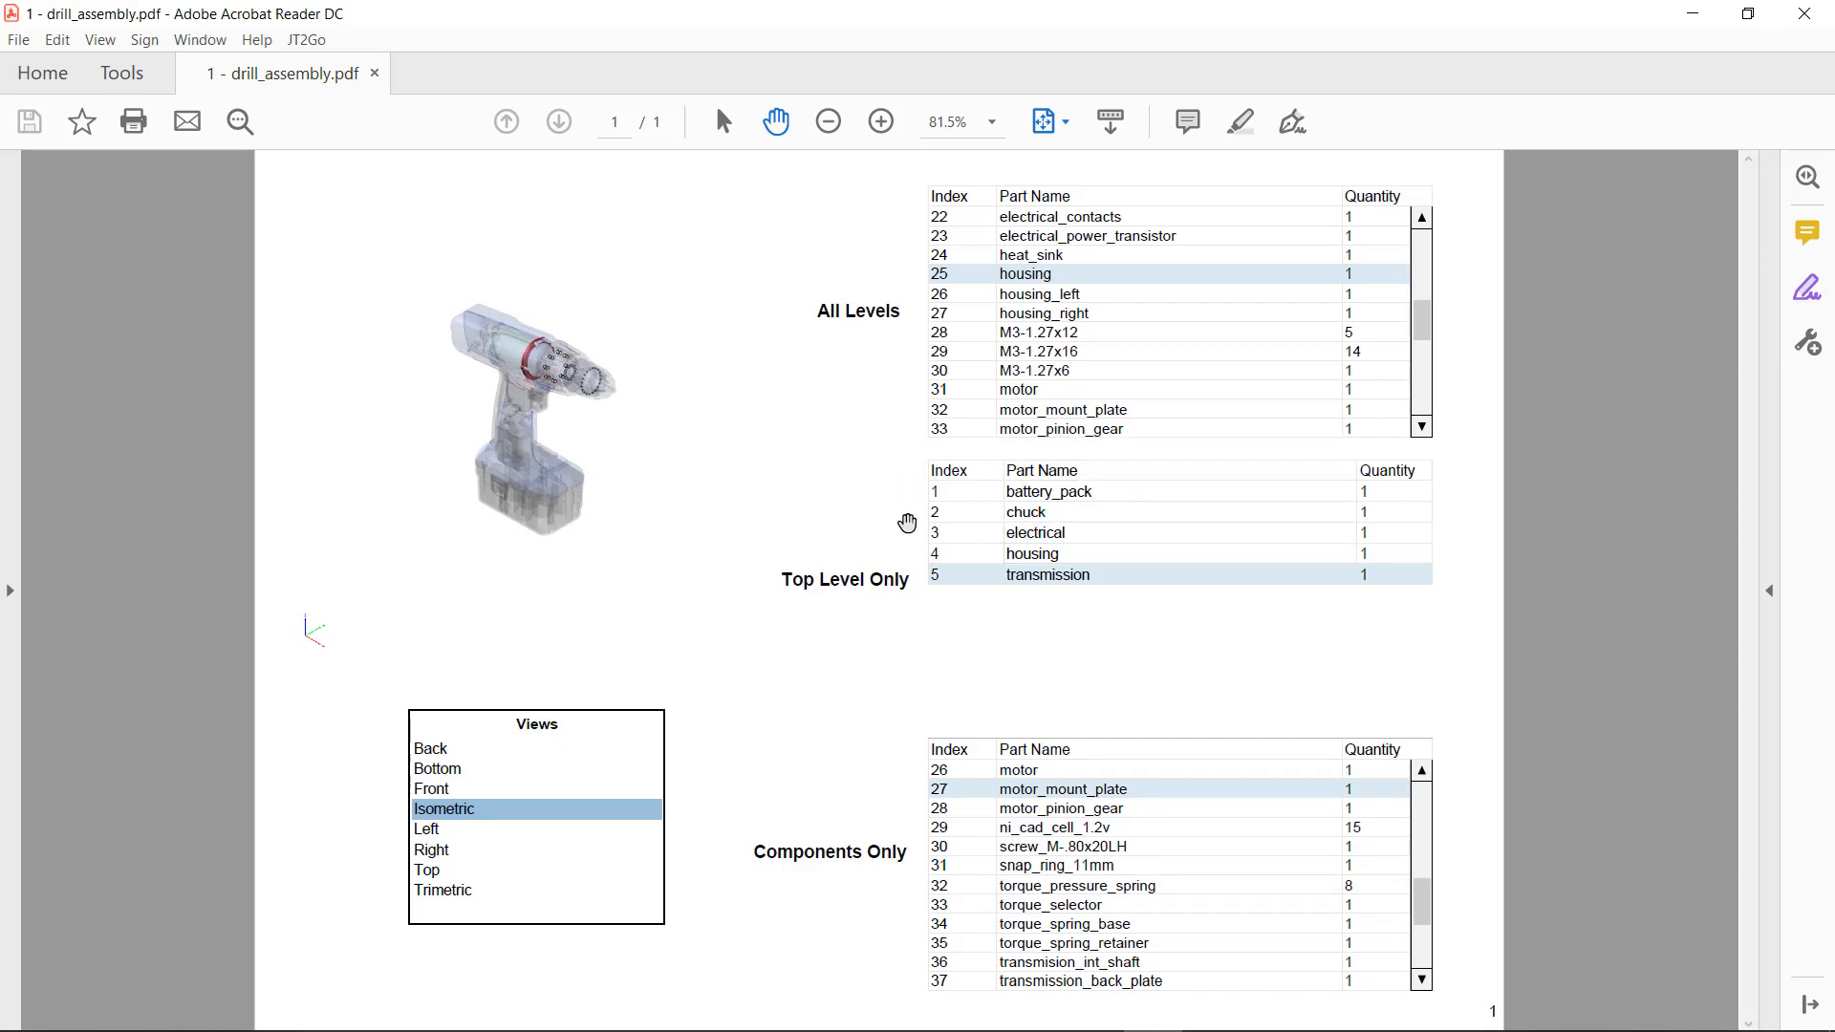
{"action": "mouse_move", "coordinate": [837, 565]}
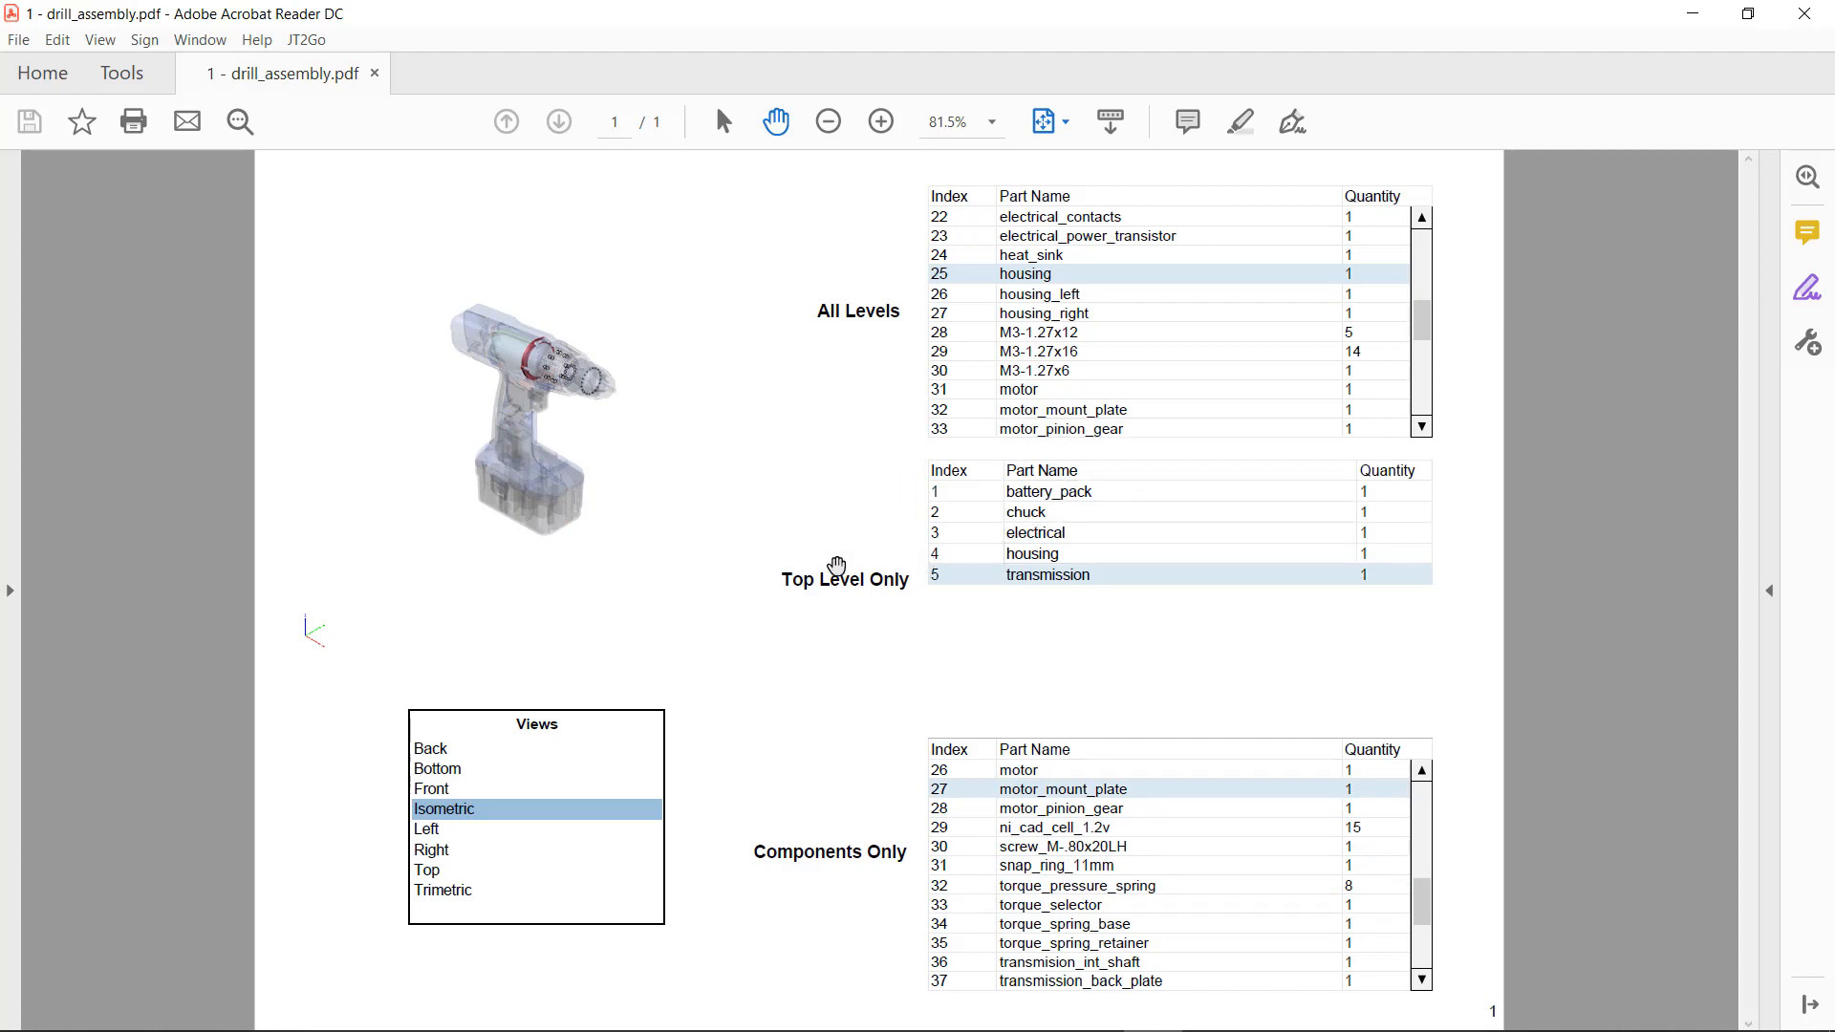